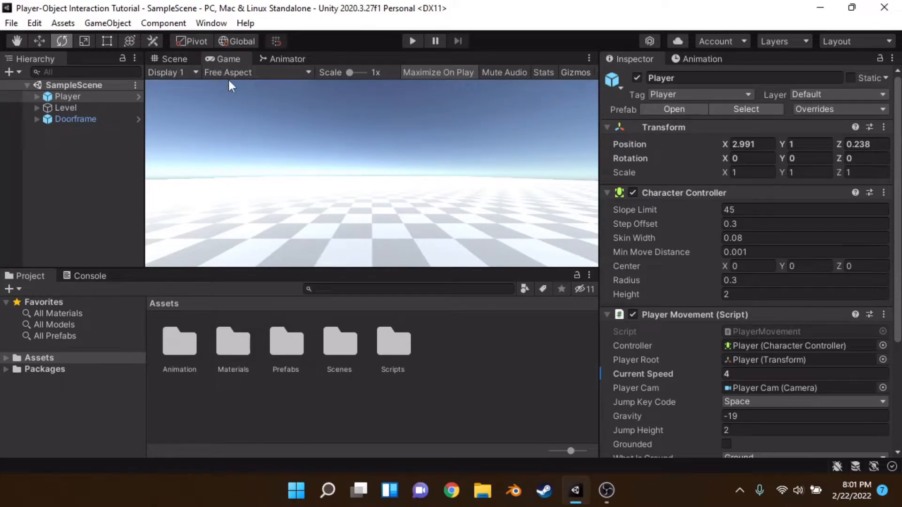
Show the Door controller's Entry, Close and Open states in the Animator window
{"action": "left_click", "coordinate": [173, 58]}
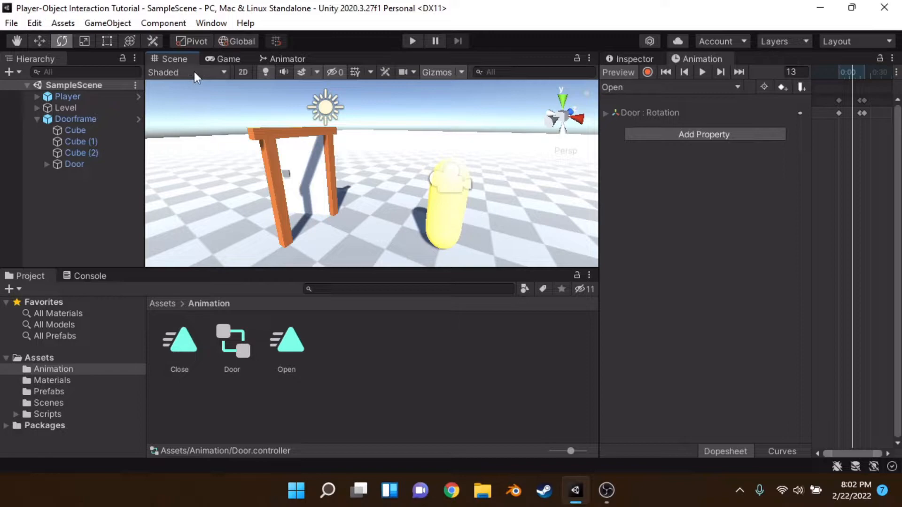
{"action": "left_click", "coordinate": [226, 58]}
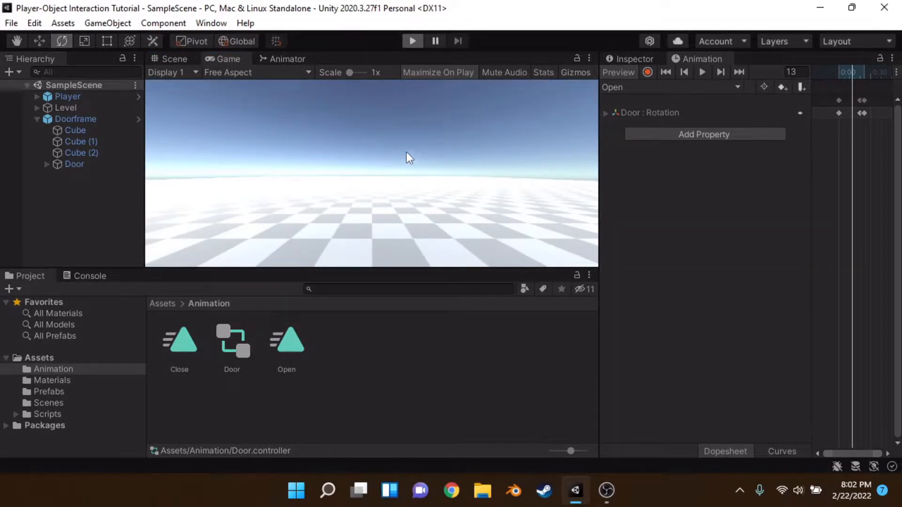
{"action": "left_click", "coordinate": [412, 40]}
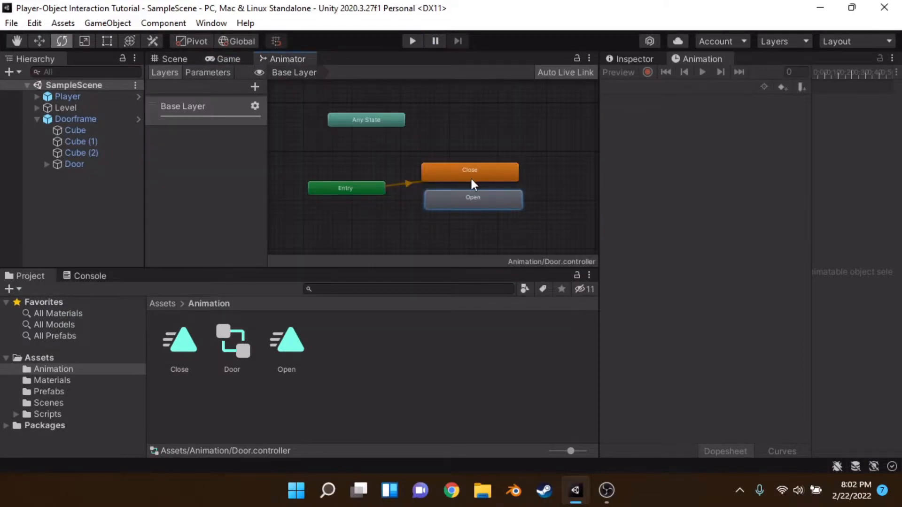
Bring the Close and Open states into view and add a Close-to-Open transition
{"action": "left_click", "coordinate": [469, 170]}
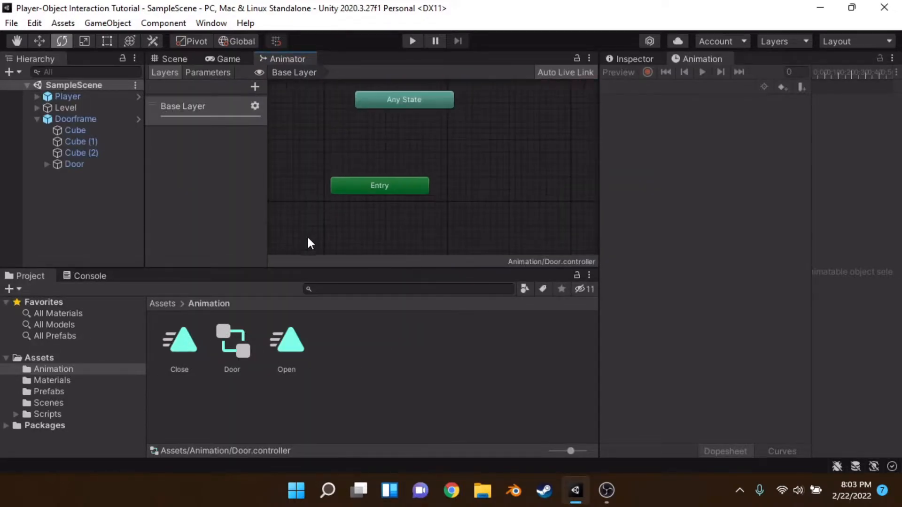
{"action": "left_click_drag", "start_coordinate": [179, 338], "coordinate": [538, 206]}
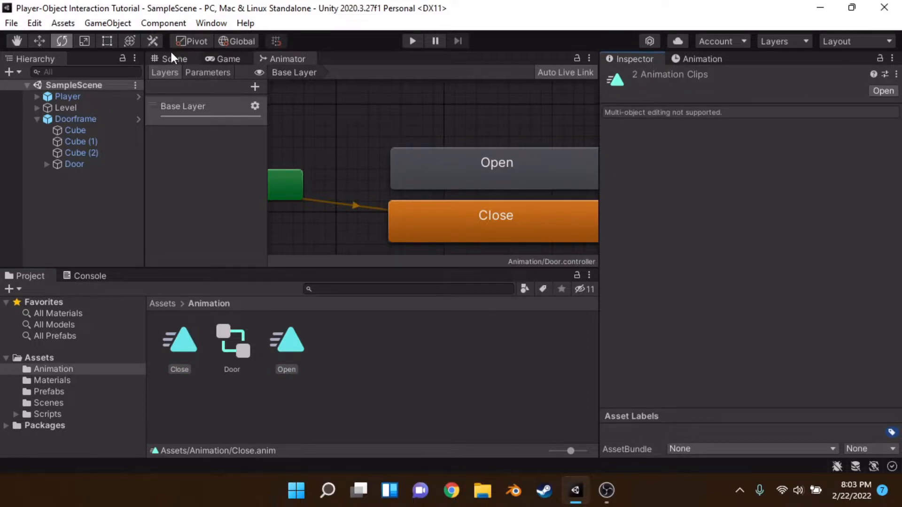
{"action": "left_click", "coordinate": [174, 59]}
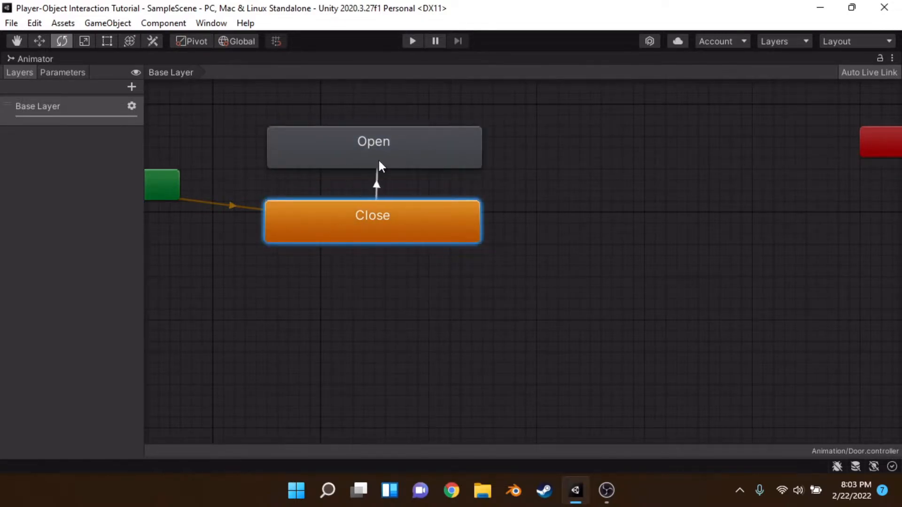
{"action": "left_click", "coordinate": [374, 141]}
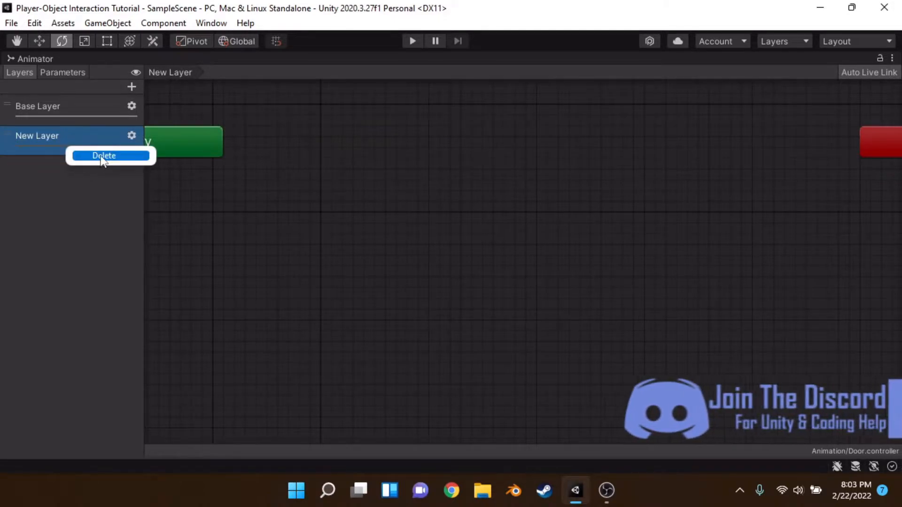
Delete the stray extra layer and add an Activate trigger parameter
{"action": "left_click", "coordinate": [103, 155]}
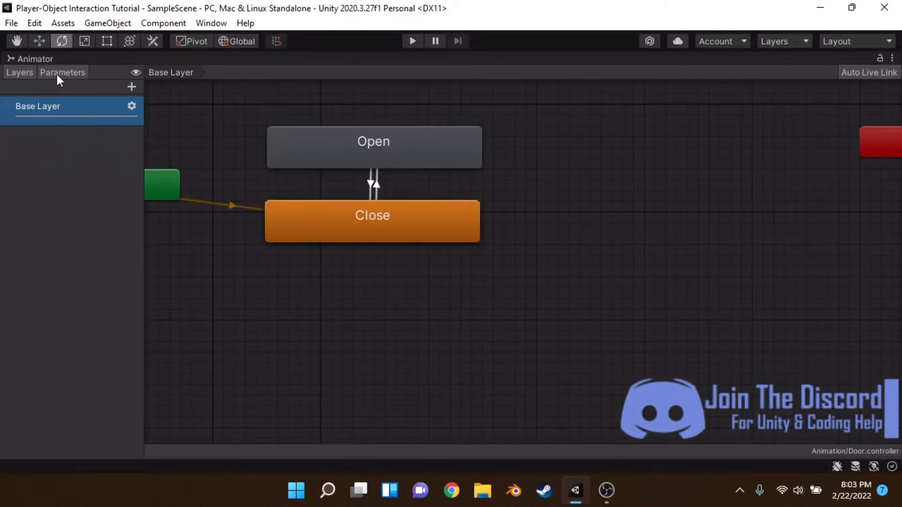
{"action": "left_click", "coordinate": [128, 87]}
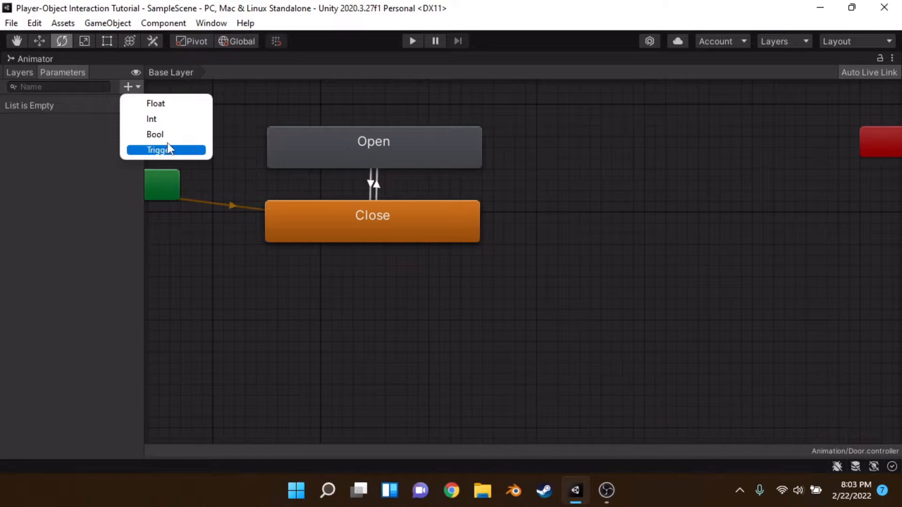
{"action": "left_click", "coordinate": [161, 151]}
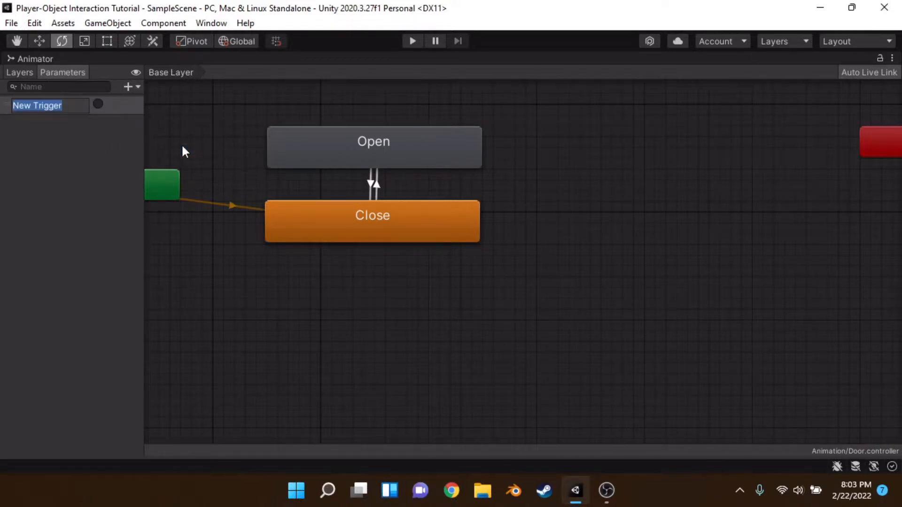
{"action": "type", "text": "ACt"}
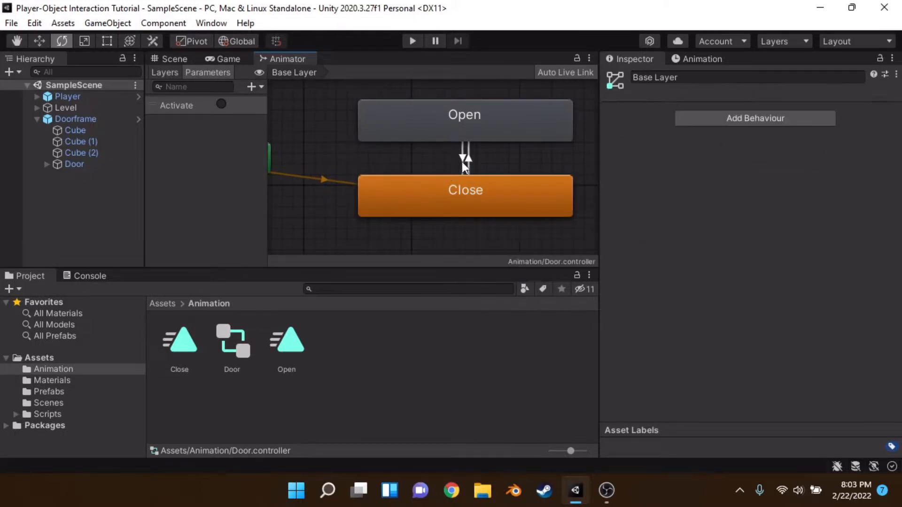
Make the transition require the Activate condition with Has Exit Time turned off
{"action": "left_click", "coordinate": [464, 158]}
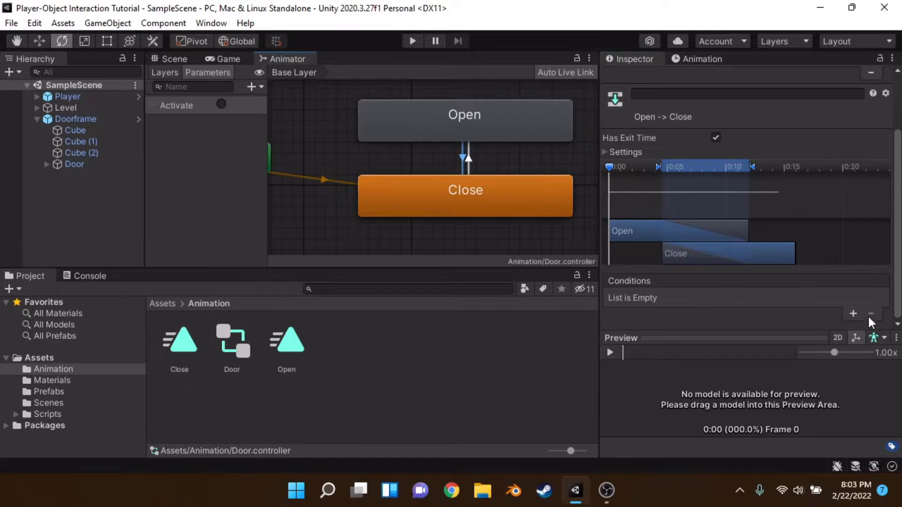
{"action": "left_click", "coordinate": [853, 315]}
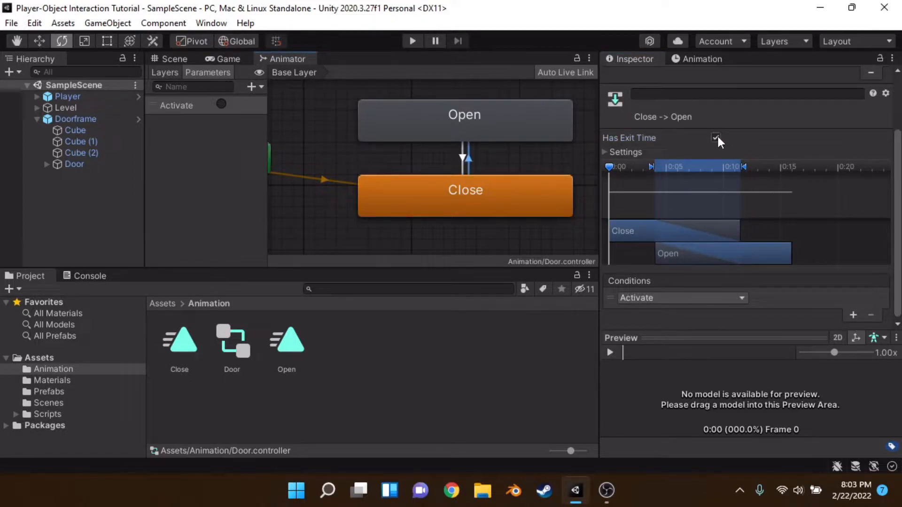
{"action": "left_click", "coordinate": [716, 138]}
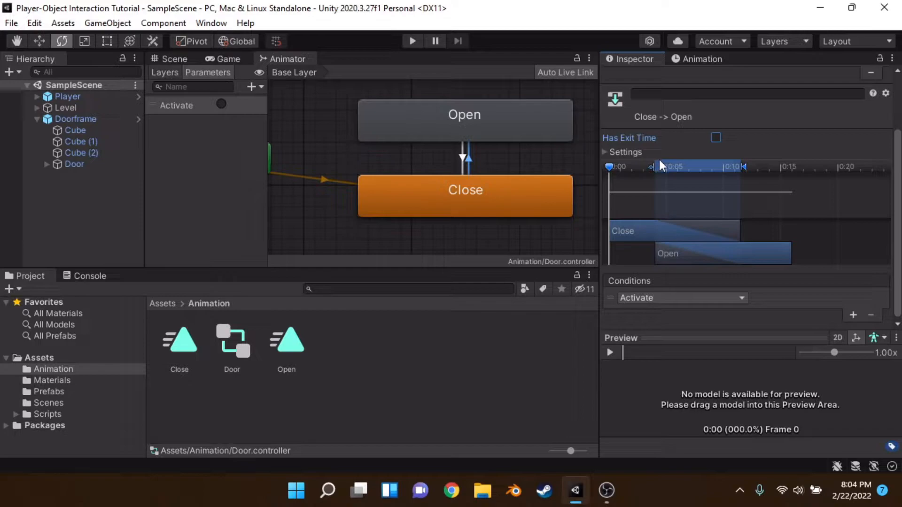
{"action": "left_click", "coordinate": [172, 59]}
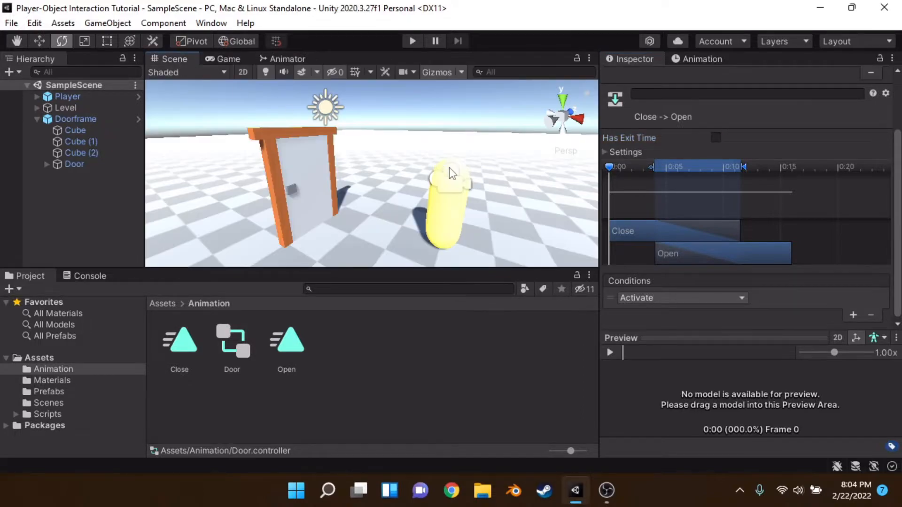
Create a C# script named PlayerActions in Assets/Scripts
{"action": "left_click", "coordinate": [67, 96]}
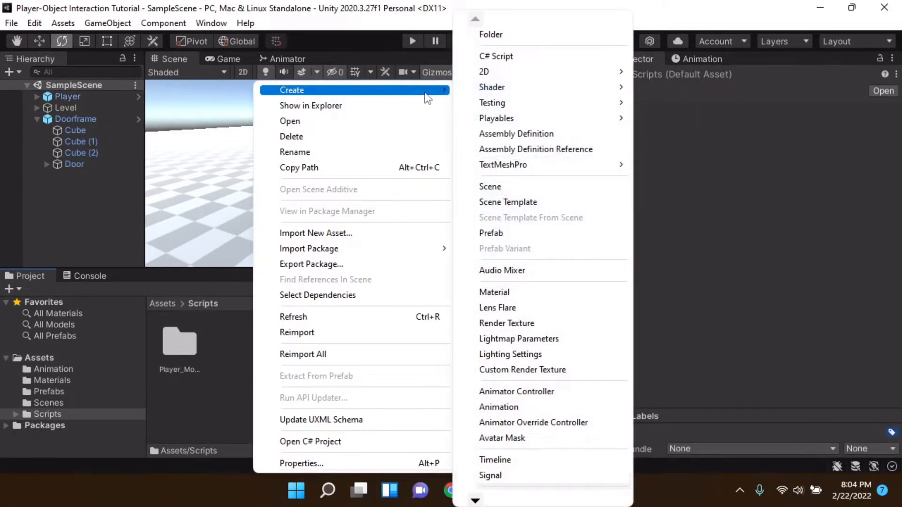
{"action": "left_click", "coordinate": [496, 56]}
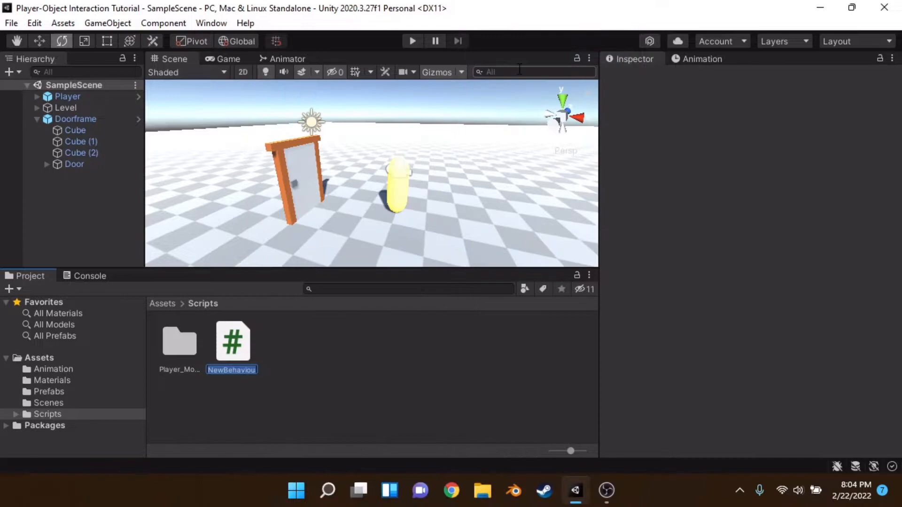
{"action": "type", "text": "PLayer"}
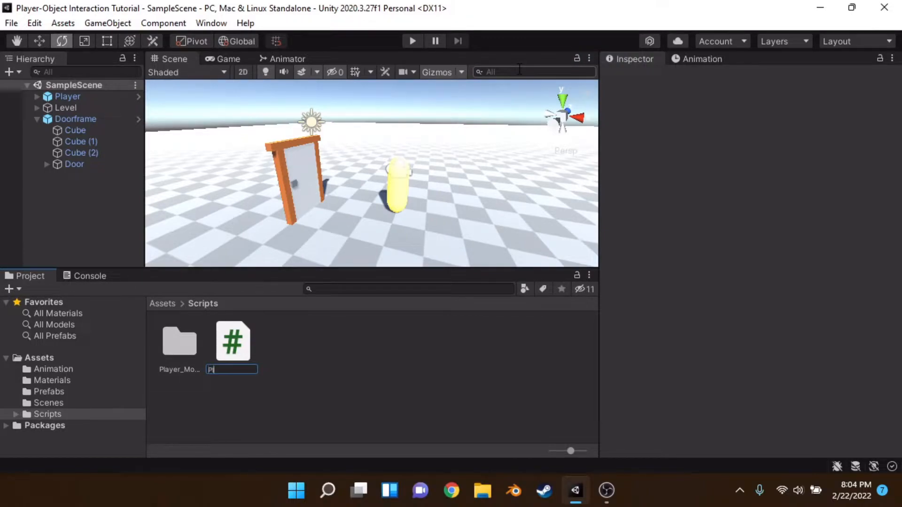
{"action": "type", "text": "PlayerActions"}
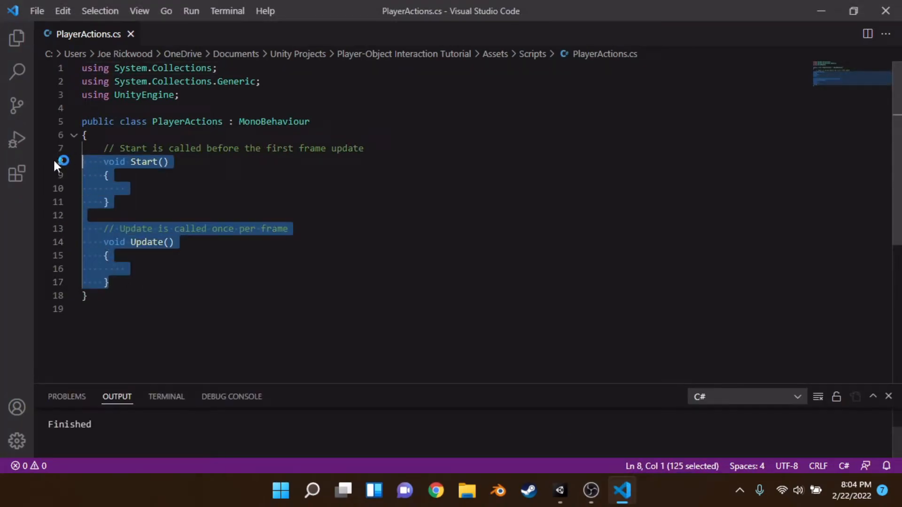
Replace the default methods with a public Transform camera field
{"action": "key", "text": "Delete"}
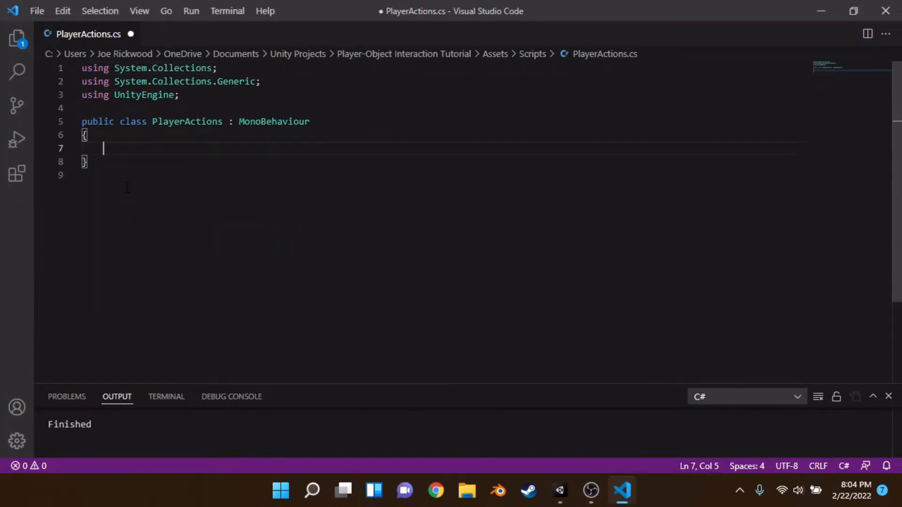
{"action": "type", "text": "p"}
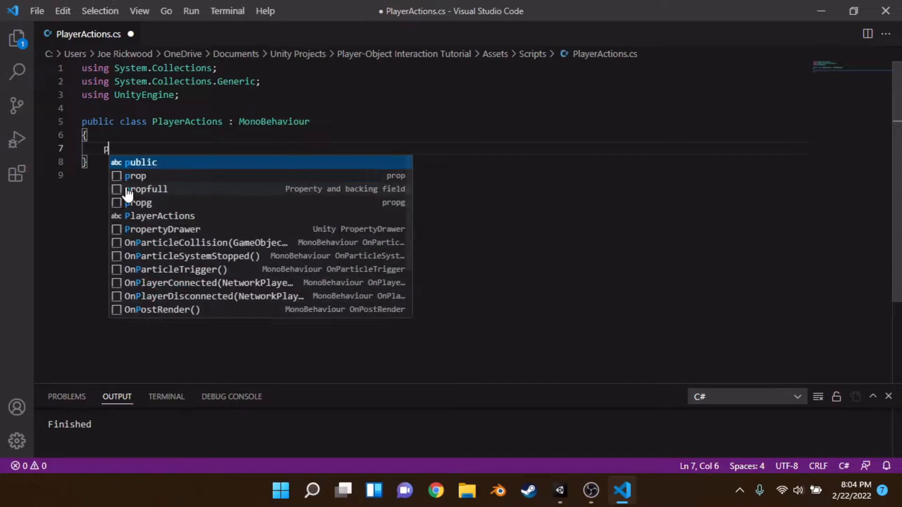
{"action": "type", "text": "ublic float"}
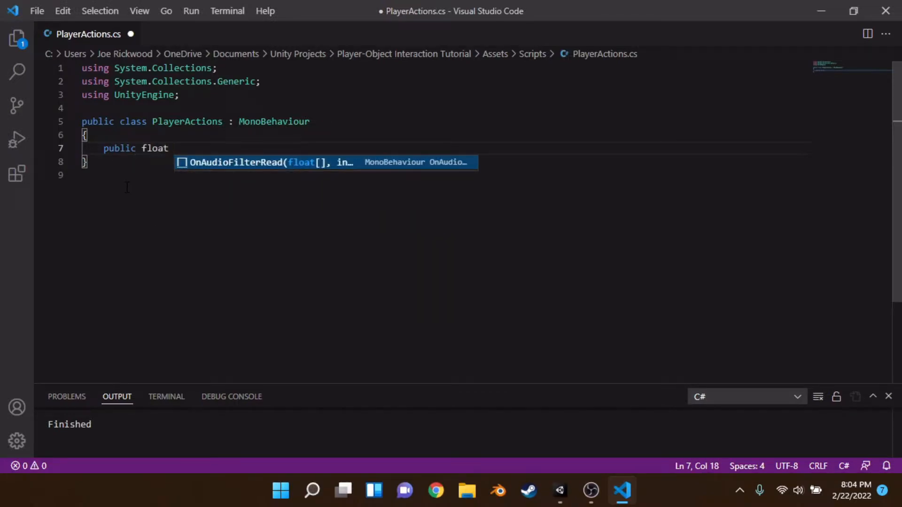
{"action": "key", "text": "Backspace"}
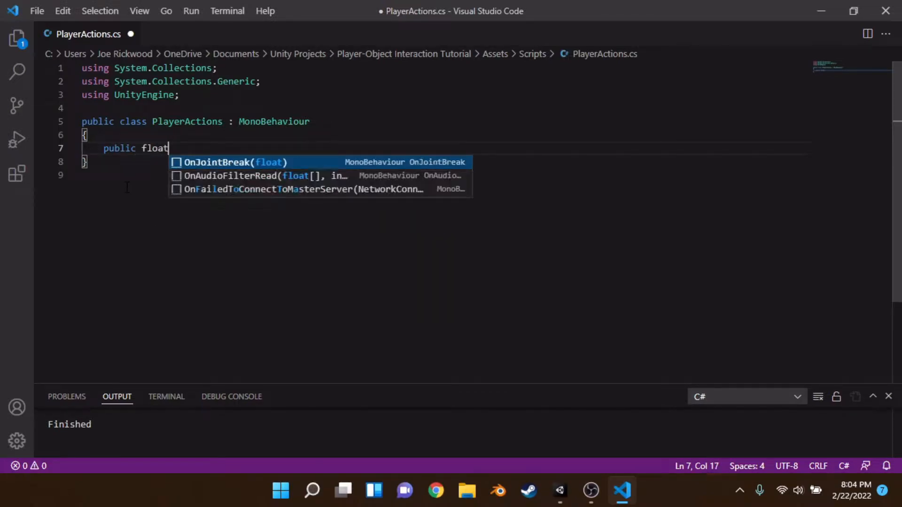
{"action": "type", "text": "Transfr"}
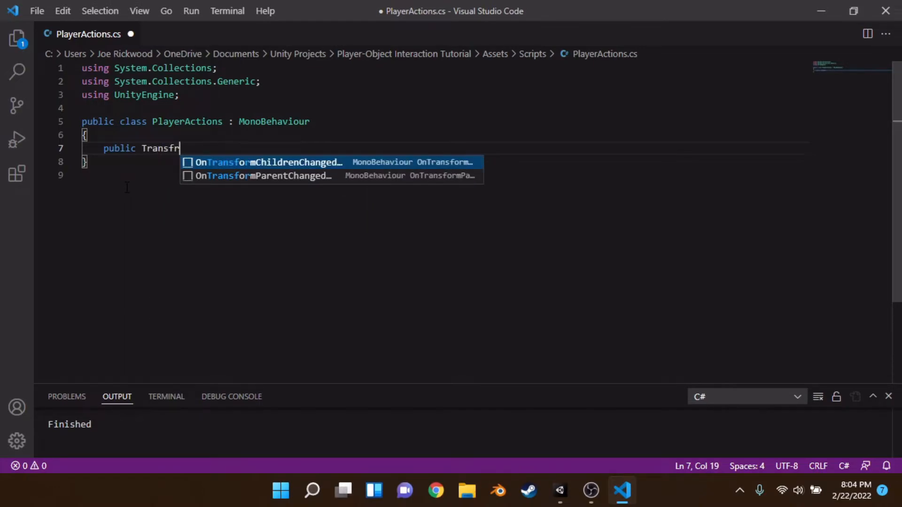
{"action": "type", "text": "orm"}
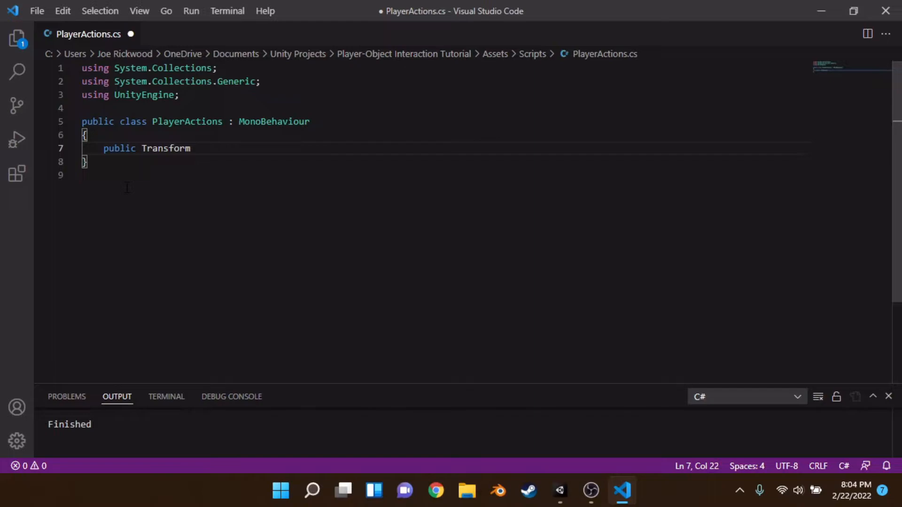
{"action": "type", "text": "camera;"}
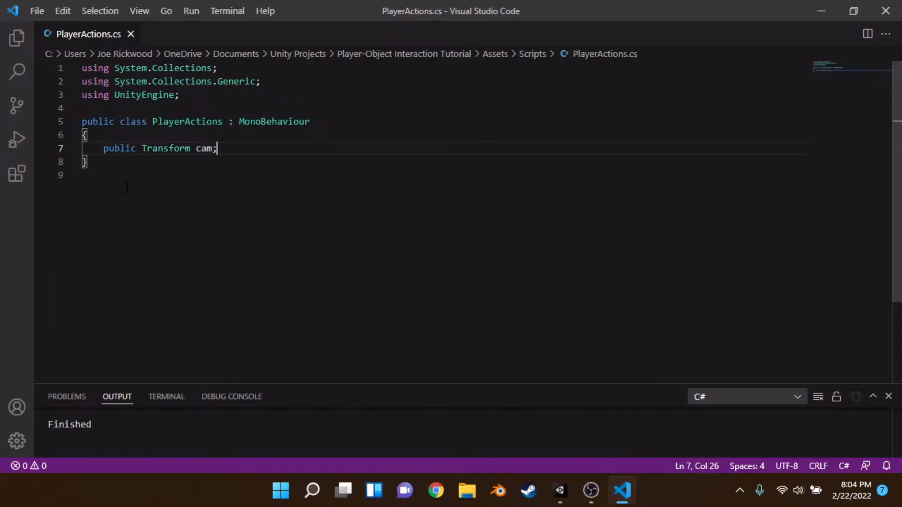
Add a public float playerActivateDistance field, discard the unfinished LayerMask line, and save
{"action": "type", "text": "public"}
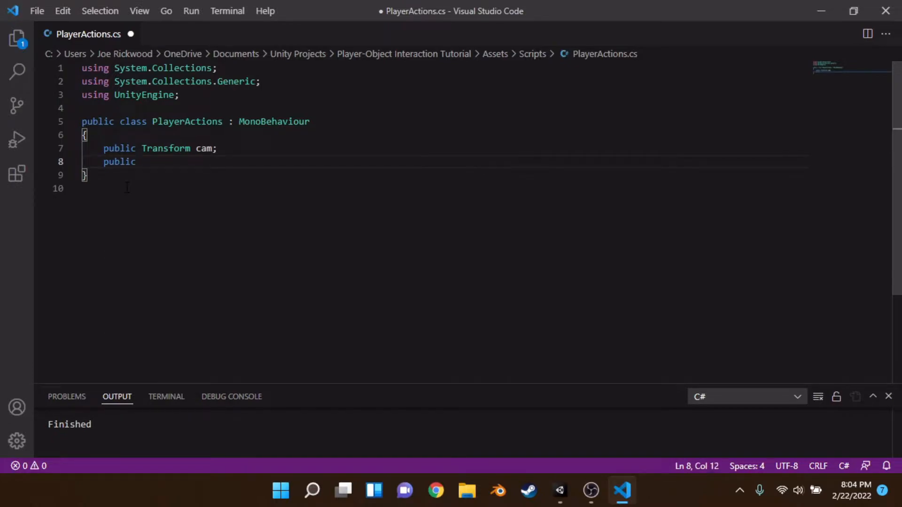
{"action": "type", "text": "float"}
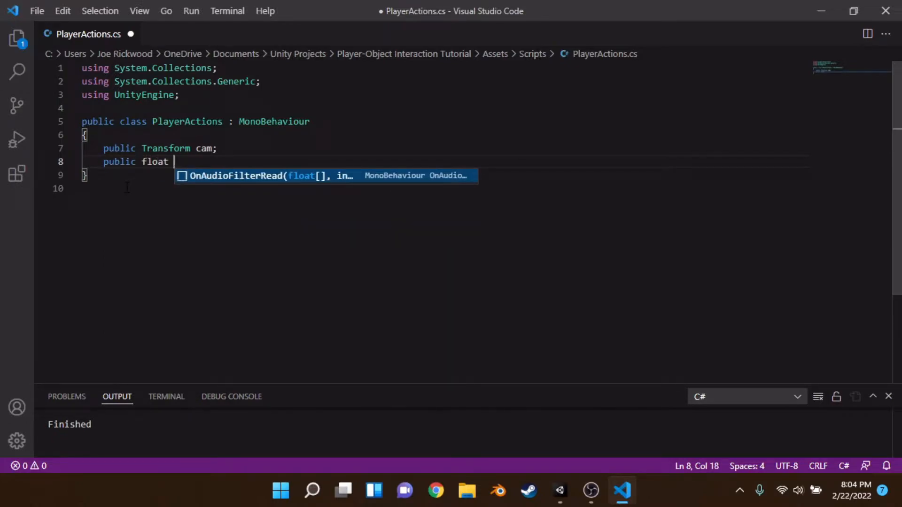
{"action": "type", "text": "playerVie"}
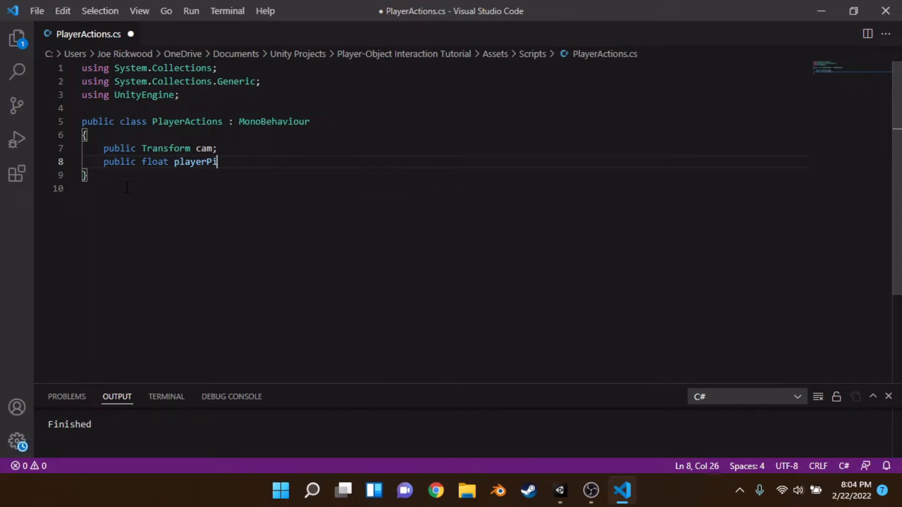
{"action": "type", "text": "Activat"}
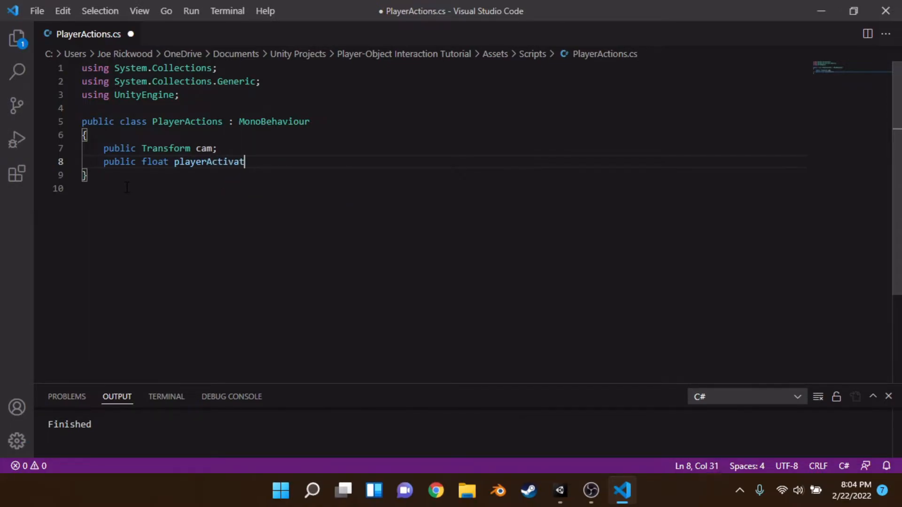
{"action": "type", "text": "eDistacne"}
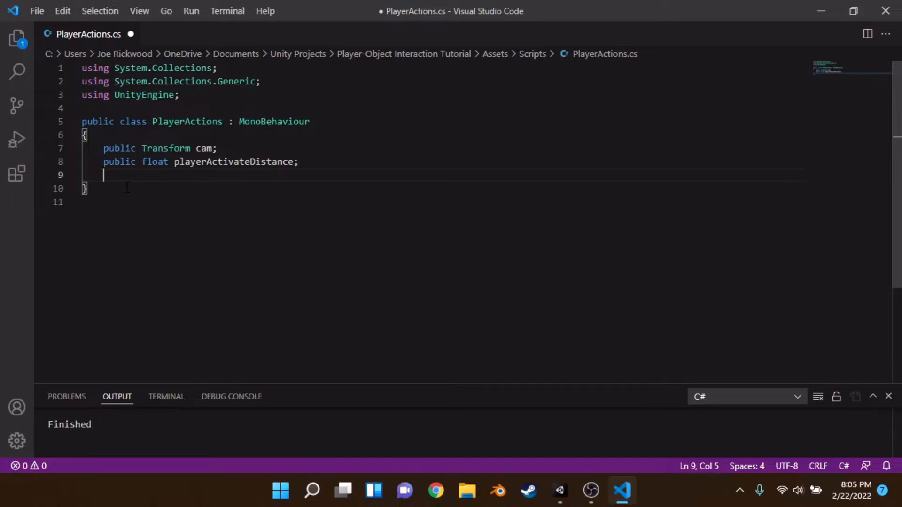
{"action": "type", "text": "public Tr"}
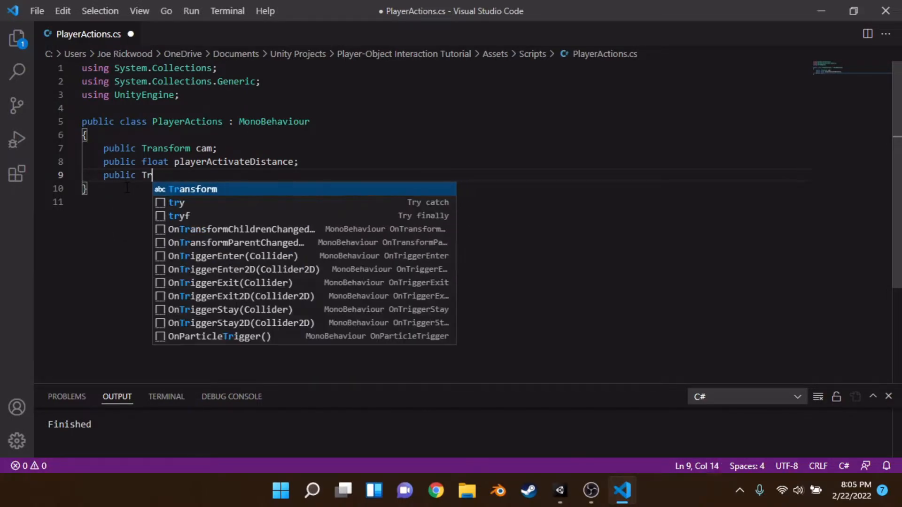
{"action": "type", "text": "LayerMask"}
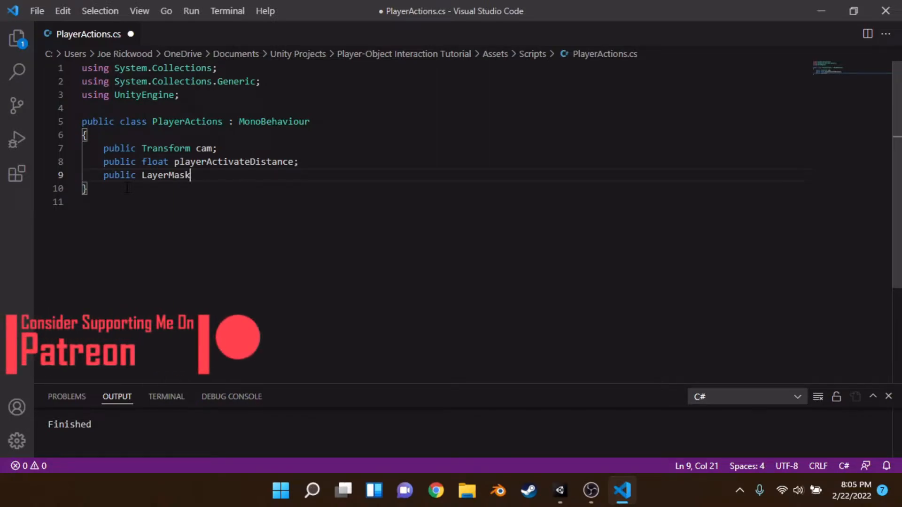
{"action": "key", "text": "Backspace"}
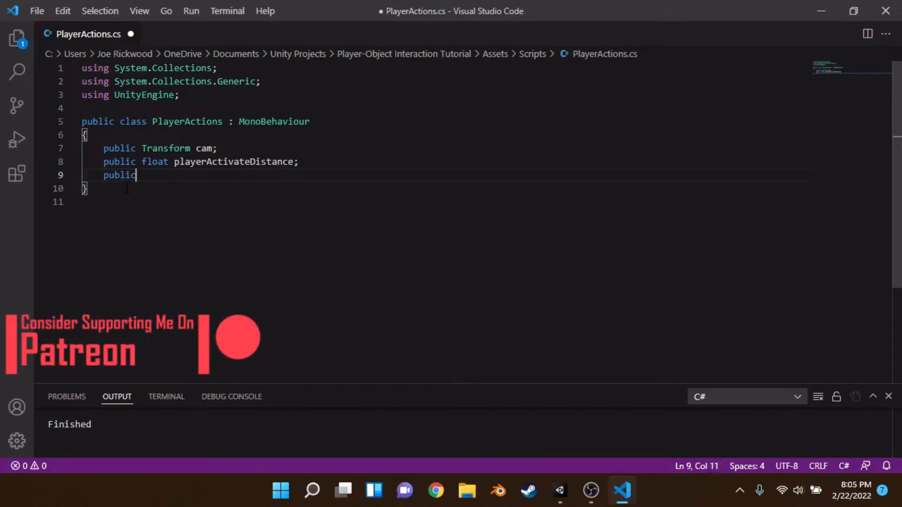
{"action": "key", "text": "Backspace"}
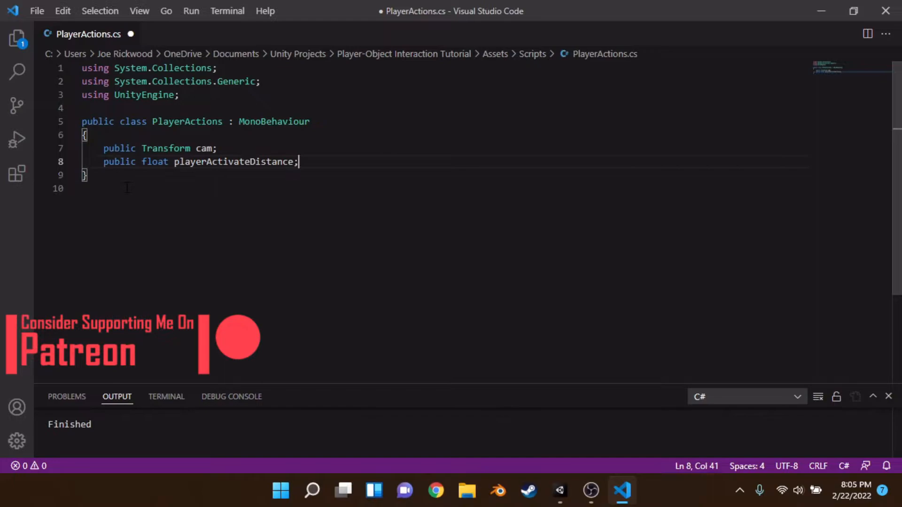
{"action": "key", "text": "ctrl+s"}
{"action": "type", "text": "R"}
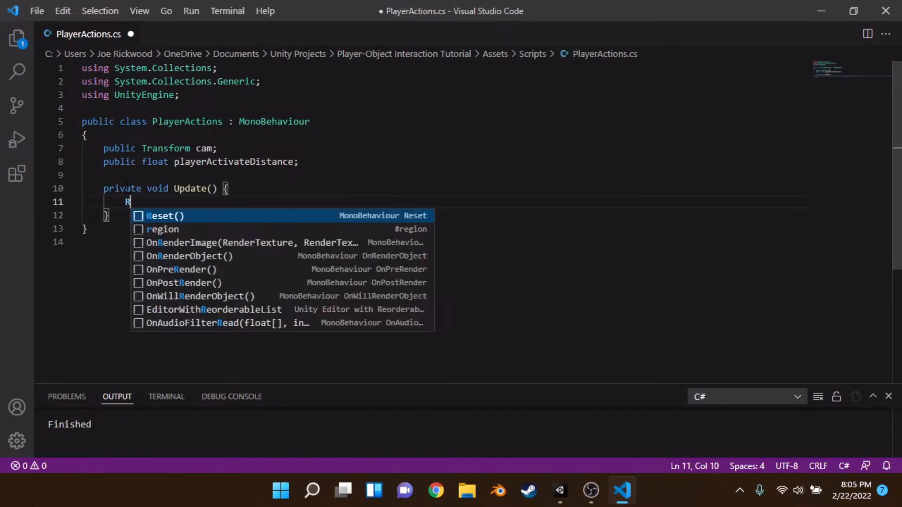
Declare RaycastHit hit and bool active = false
{"action": "type", "text": "aycast"}
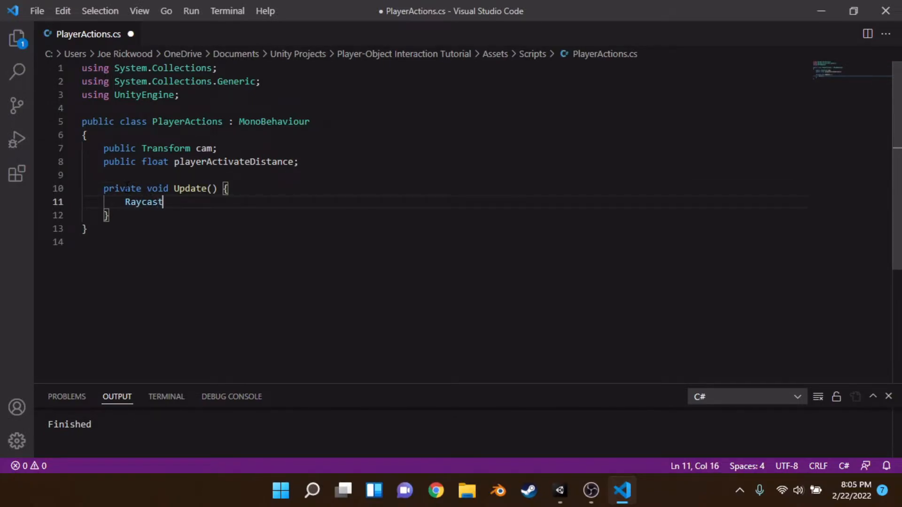
{"action": "type", "text": "Hit hit;"}
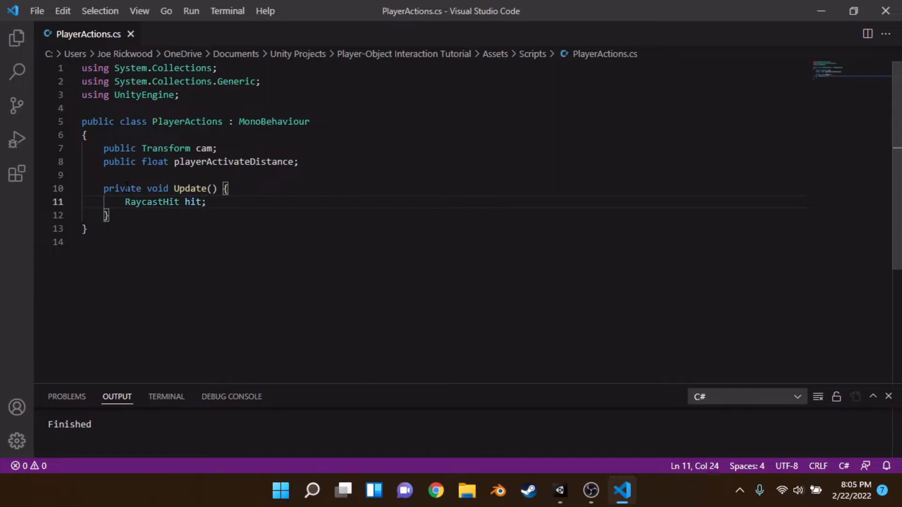
{"action": "key", "text": "Enter"}
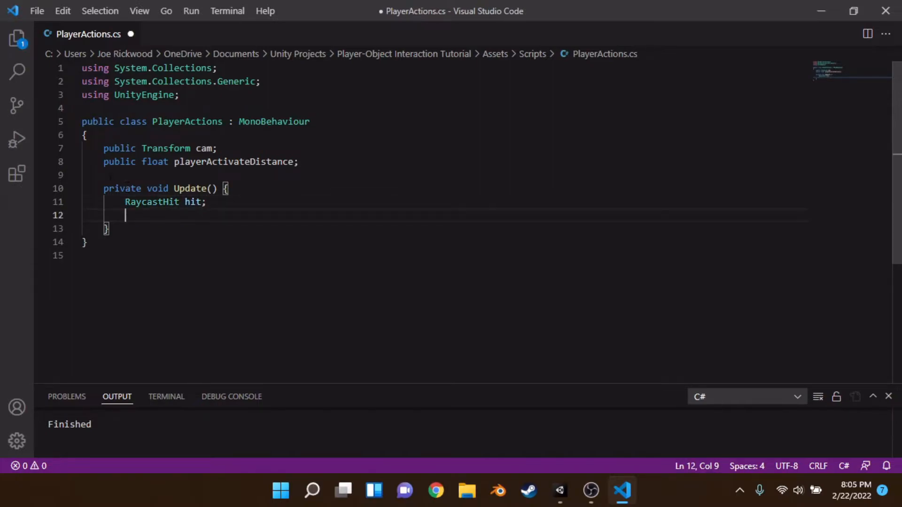
{"action": "type", "text": "bo"}
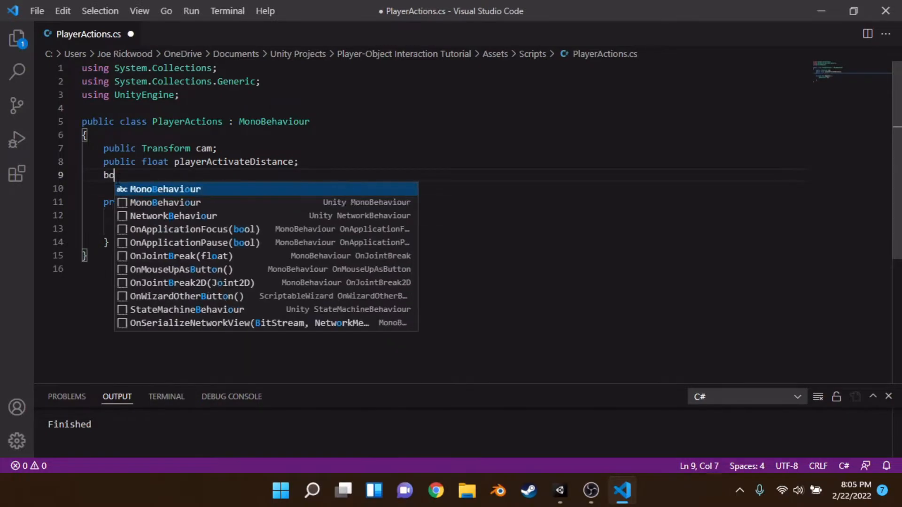
{"action": "type", "text": "ol"}
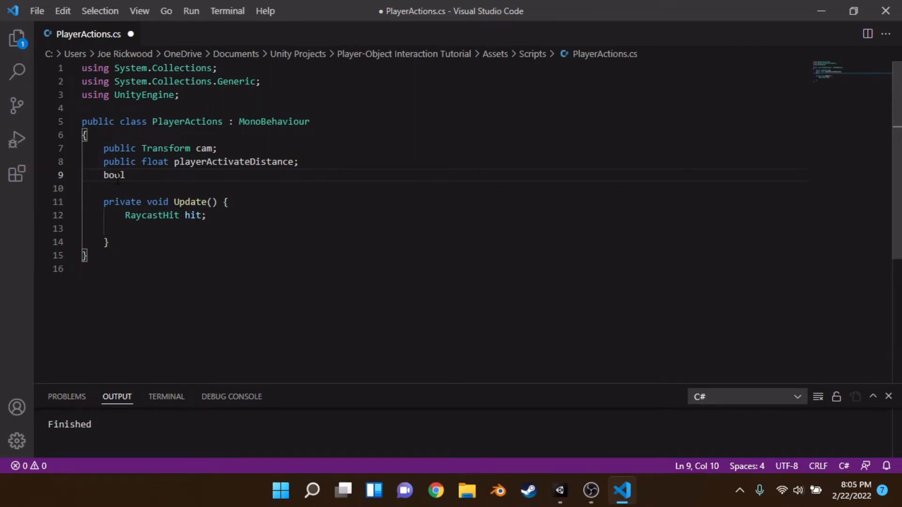
{"action": "type", "text": "acti"}
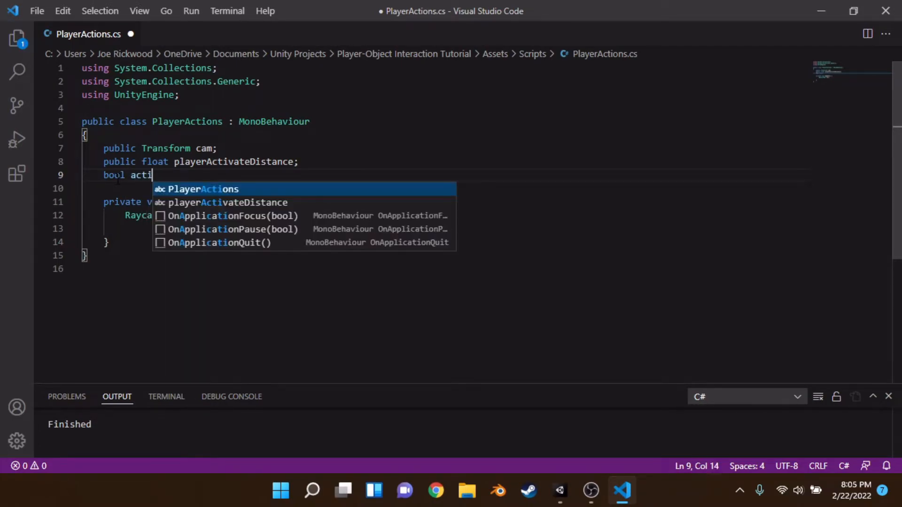
{"action": "type", "text": "ve = fals;"}
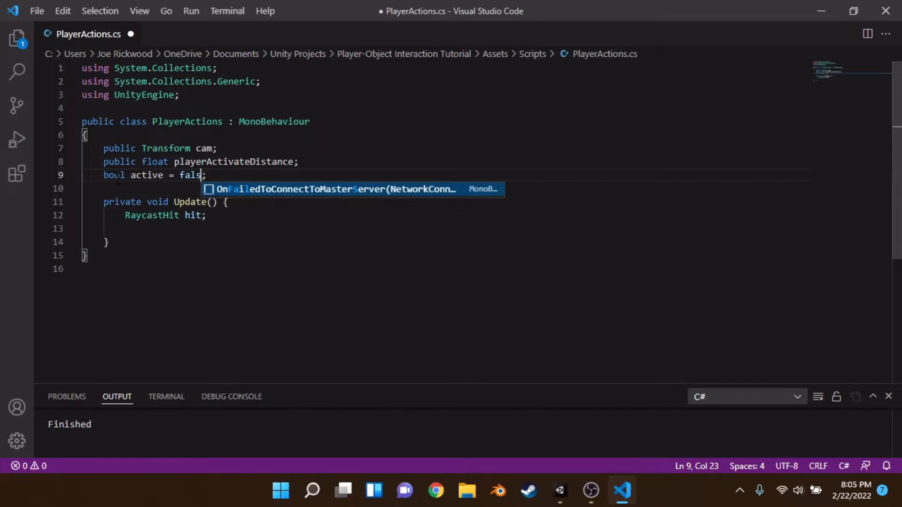
{"action": "type", "text": "e;"}
{"action": "left_click", "coordinate": [446, 229]}
{"action": "type", "text": "active"}
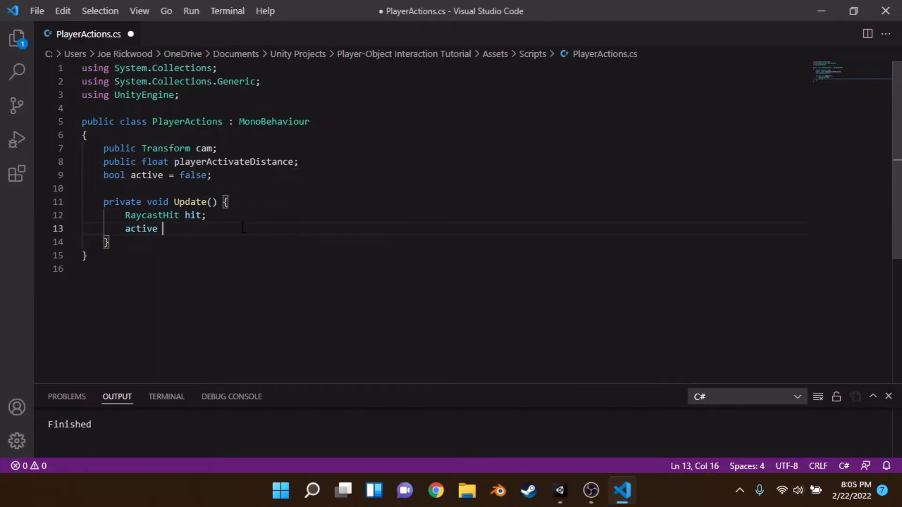
Assign active from Physics.Raycast along cam's forward, out hit, up to playerActivateDistance
{"action": "type", "text": "="}
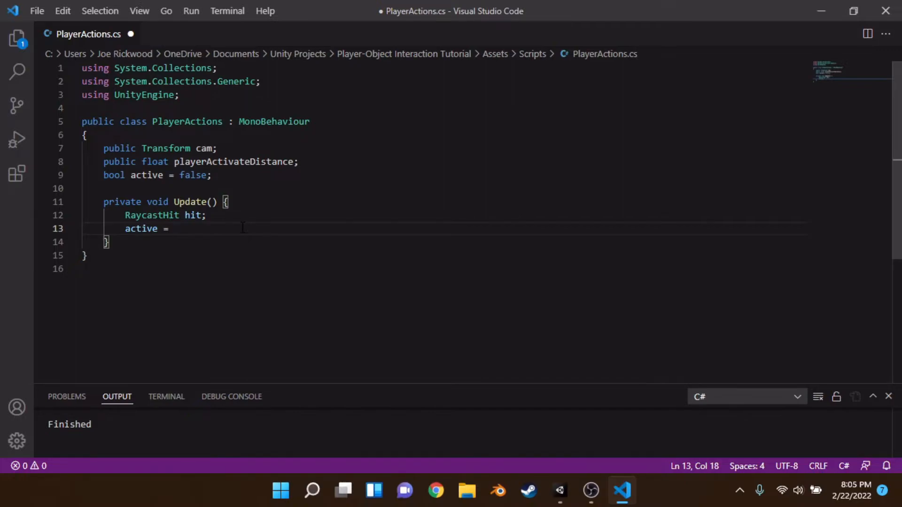
{"action": "type", "text": "Phy"}
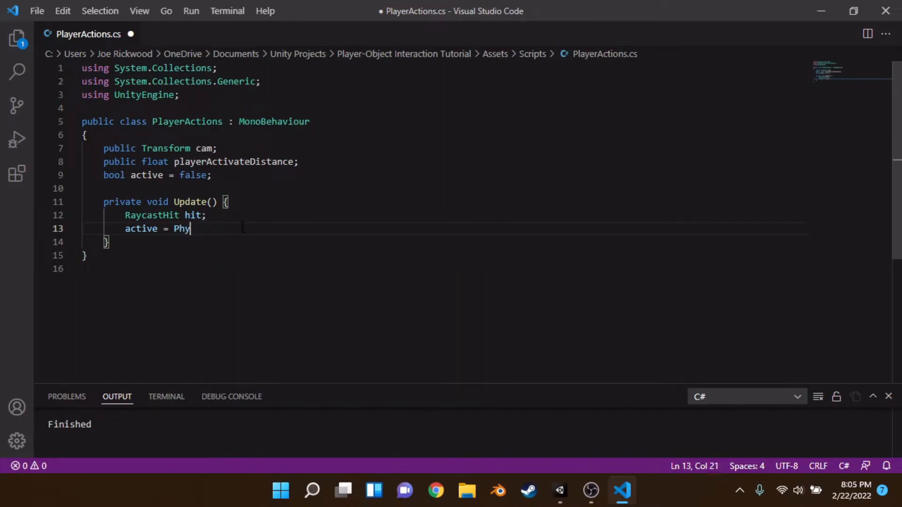
{"action": "type", "text": "sics.Raycast();"}
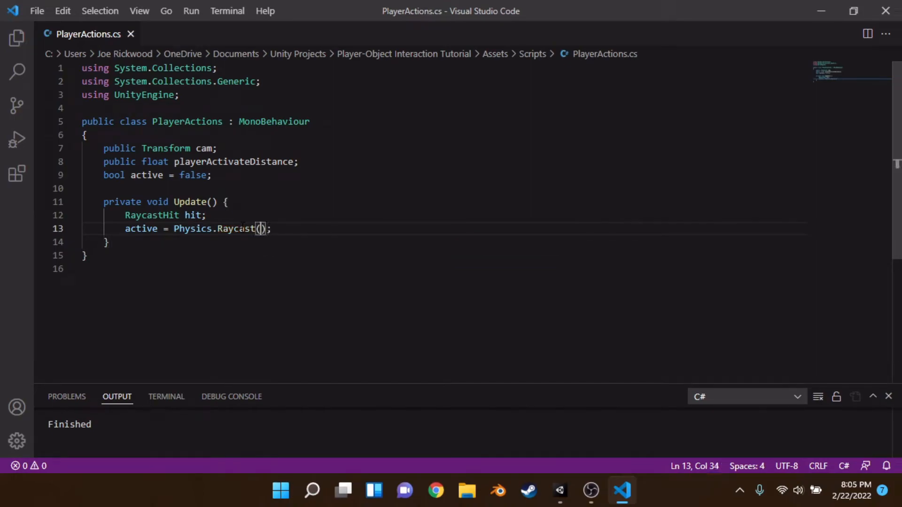
{"action": "type", "text": "cam"}
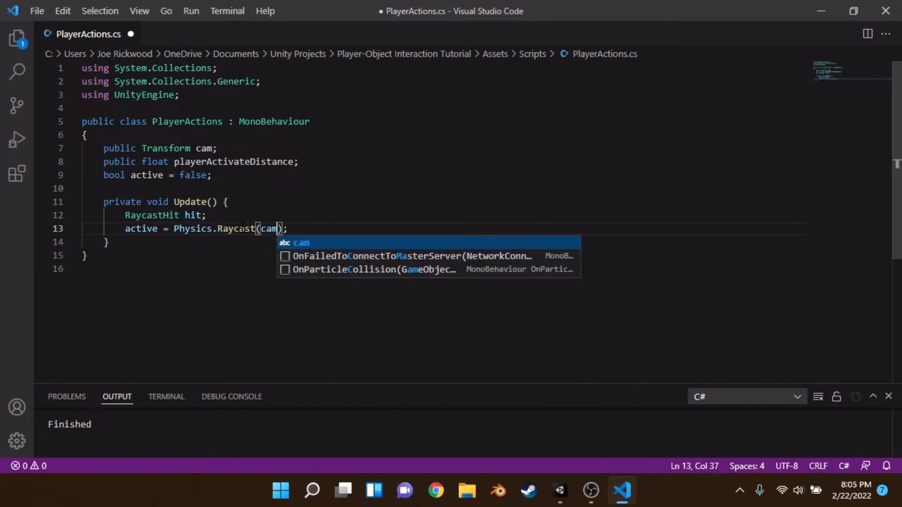
{"action": "type", "text": ".position, cam.TransformDirection("}
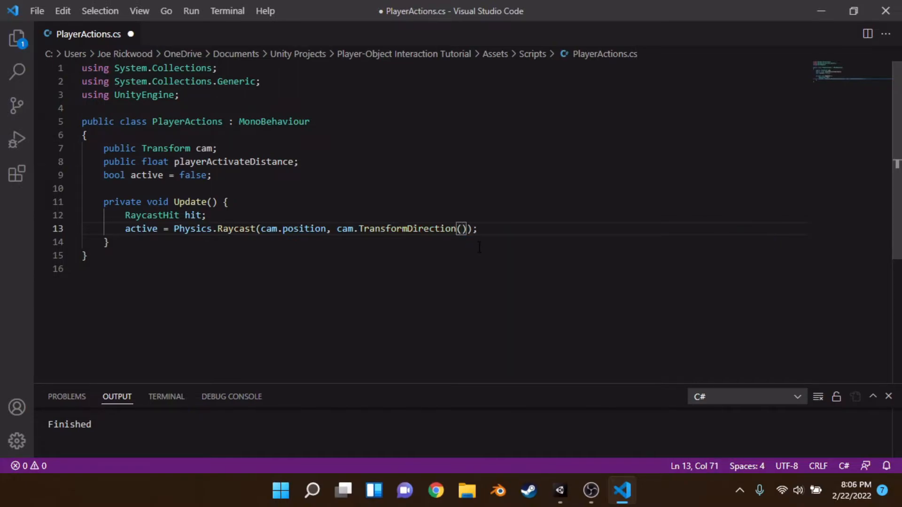
{"action": "type", "text": "Vector3"}
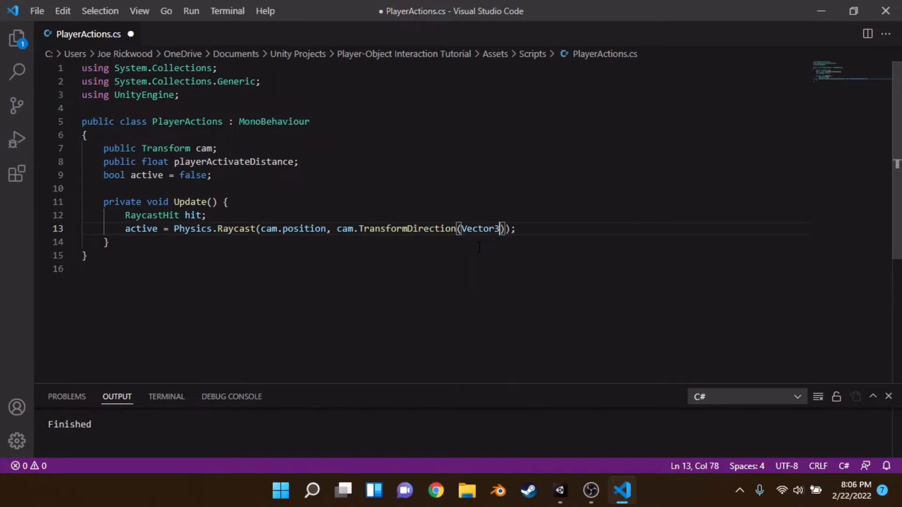
{"action": "type", "text": ".forward"}
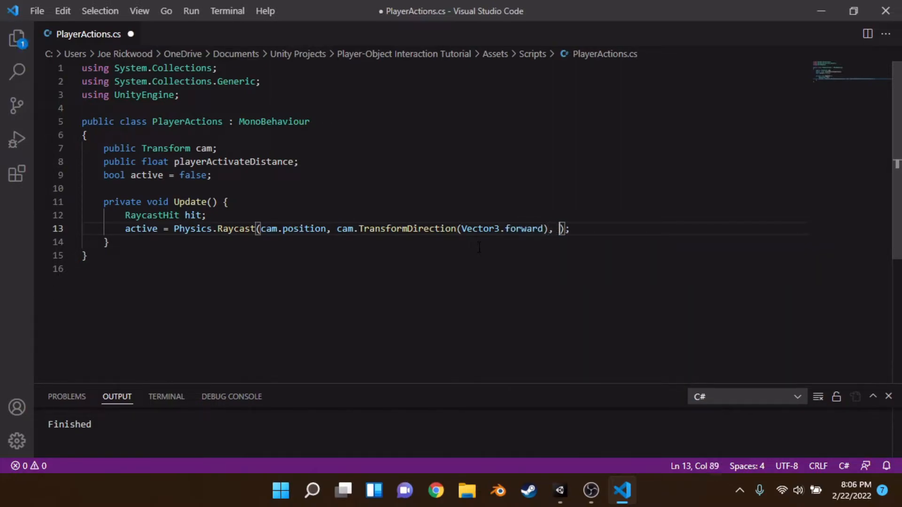
{"action": "type", "text": "out hit,"}
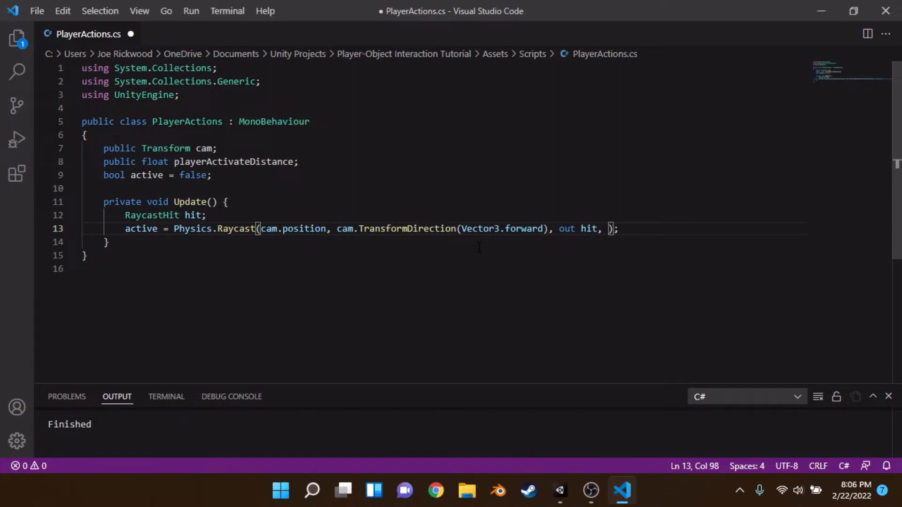
{"action": "type", "text": "playerActivateDistance"}
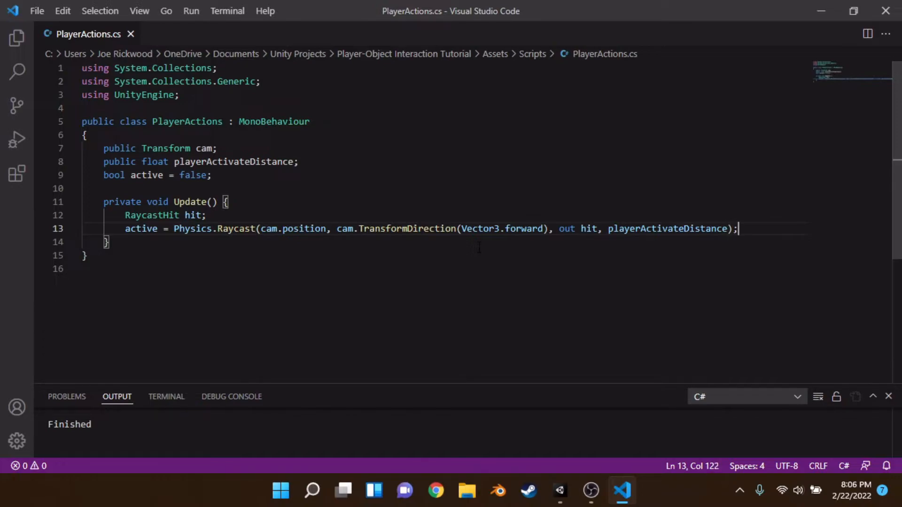
Write if (Input.GetKeyDown(KeyCode.F) && active == true) with an empty body
{"action": "key", "text": "Enter"}
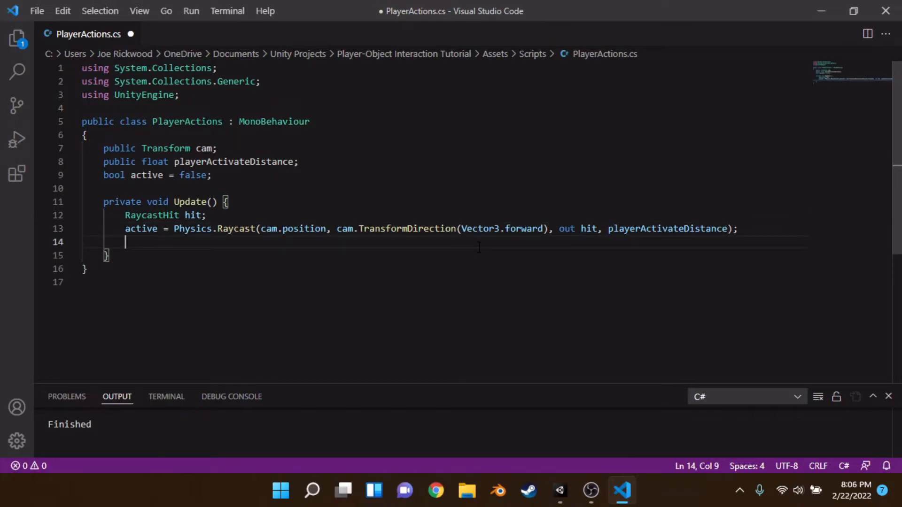
{"action": "type", "text": "if("}
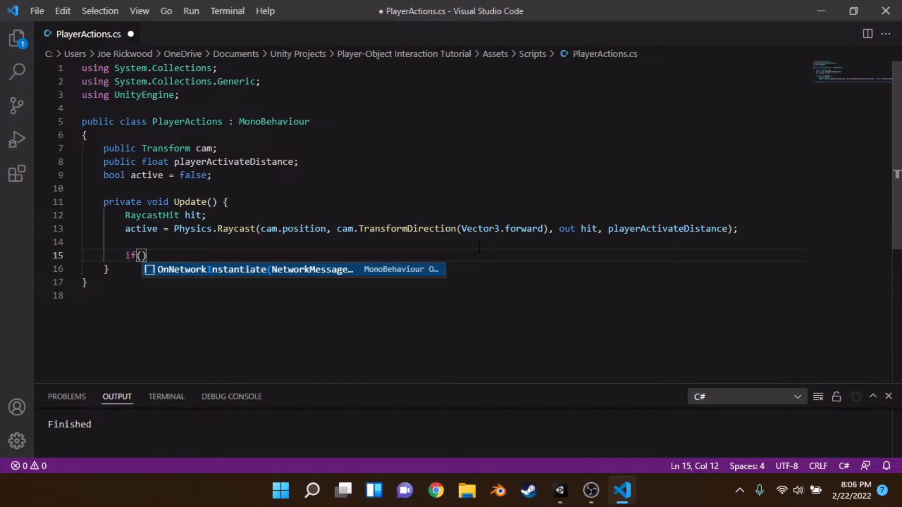
{"action": "type", "text": "Inp"}
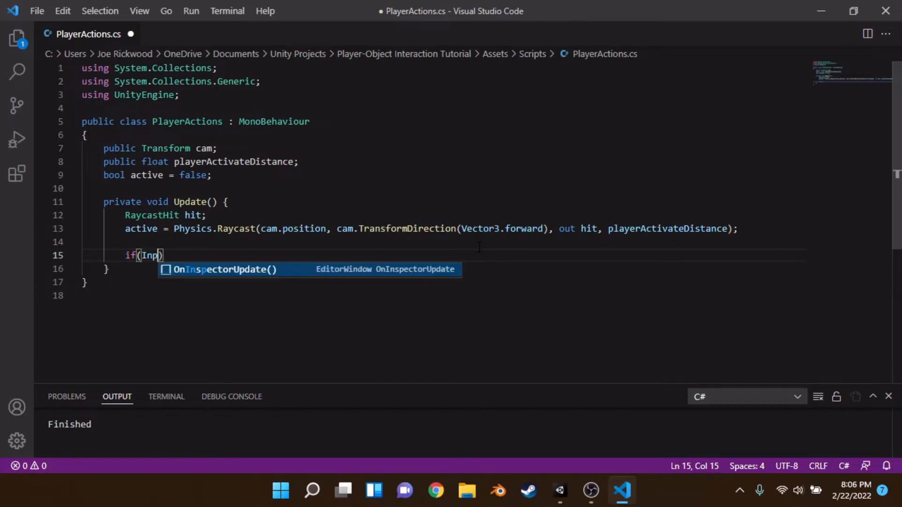
{"action": "type", "text": "ut.GetKey"}
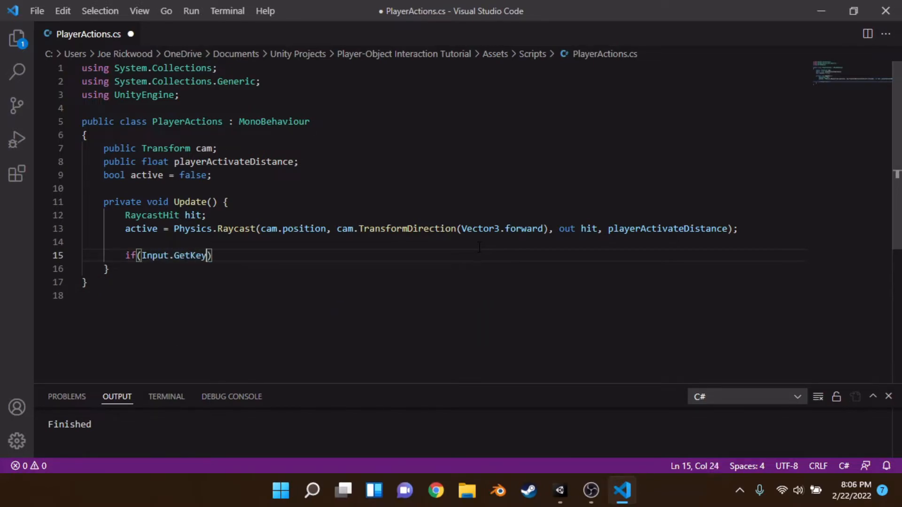
{"action": "type", "text": "Down(\"\")"}
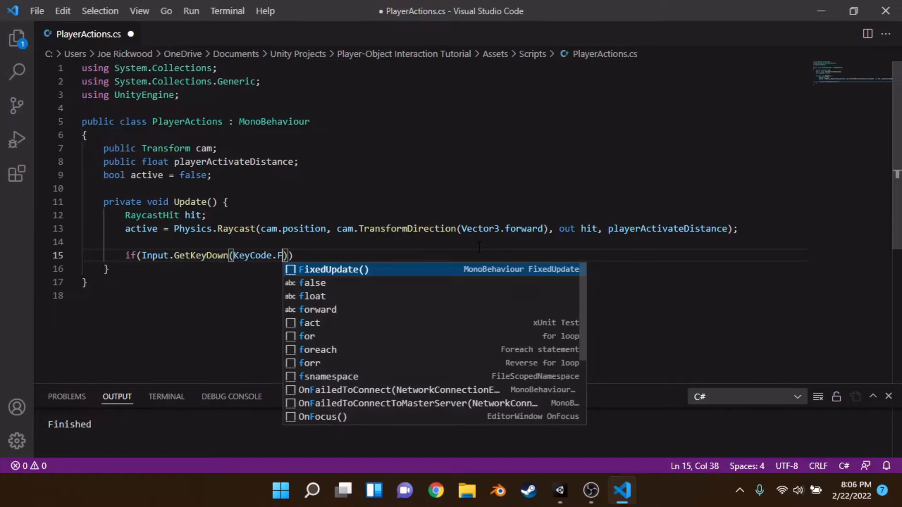
{"action": "type", "text": "{"}
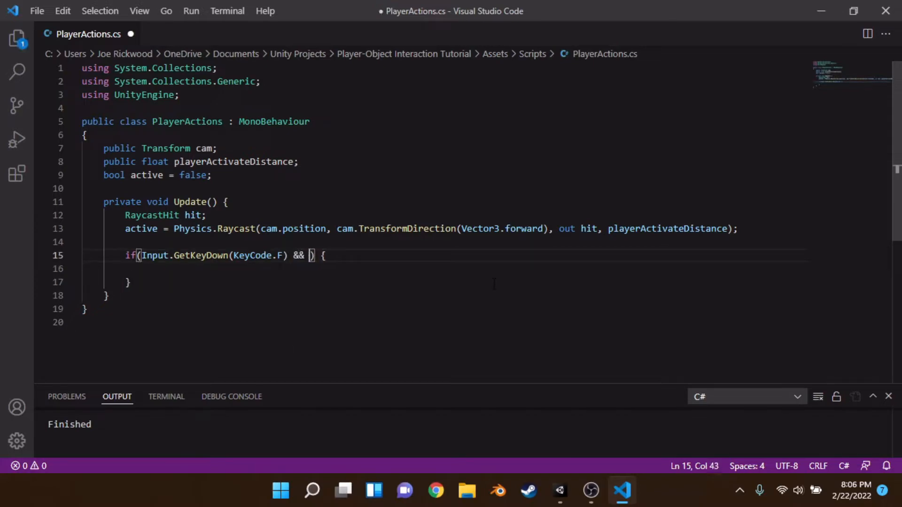
{"action": "type", "text": "hit.ga"}
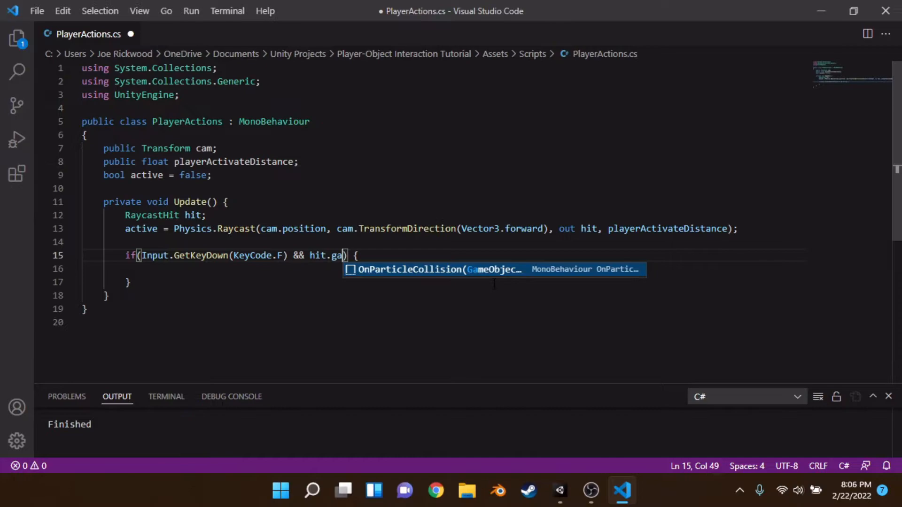
{"action": "type", "text": "meObject"}
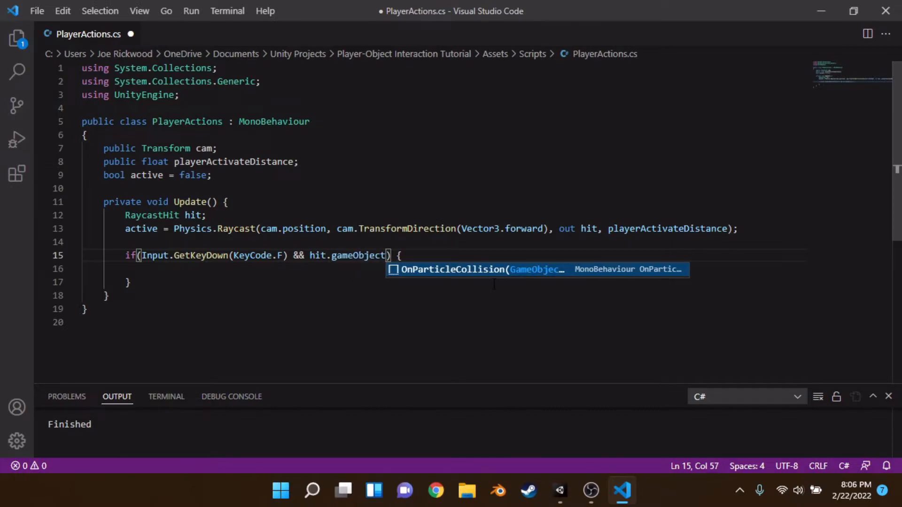
{"action": "key", "text": "Backspace"}
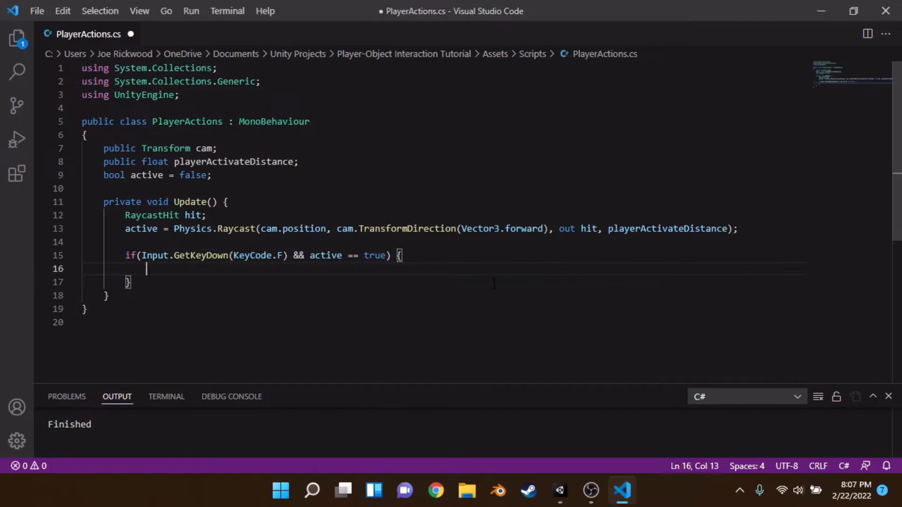
Add an inner if checking hit.gameObject.GetComponent<Animator>() != null
{"action": "type", "text": "if"}
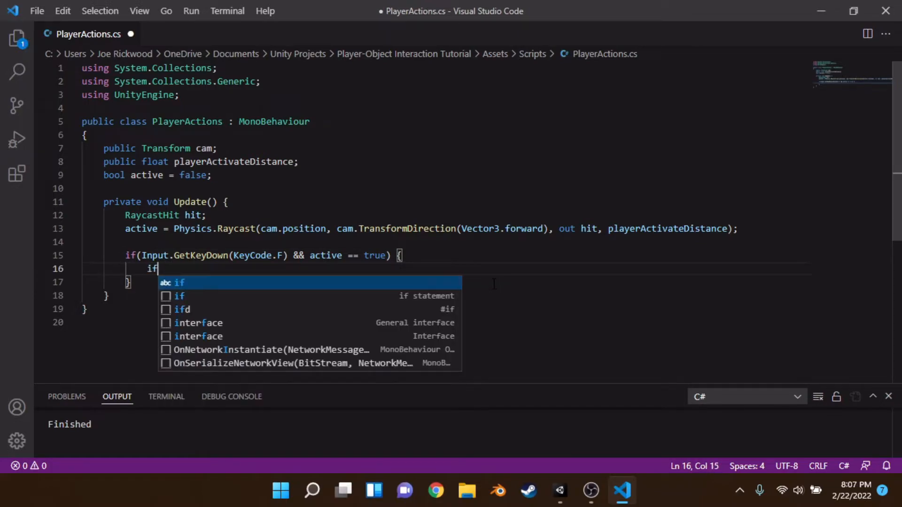
{"action": "type", "text": "(hit"}
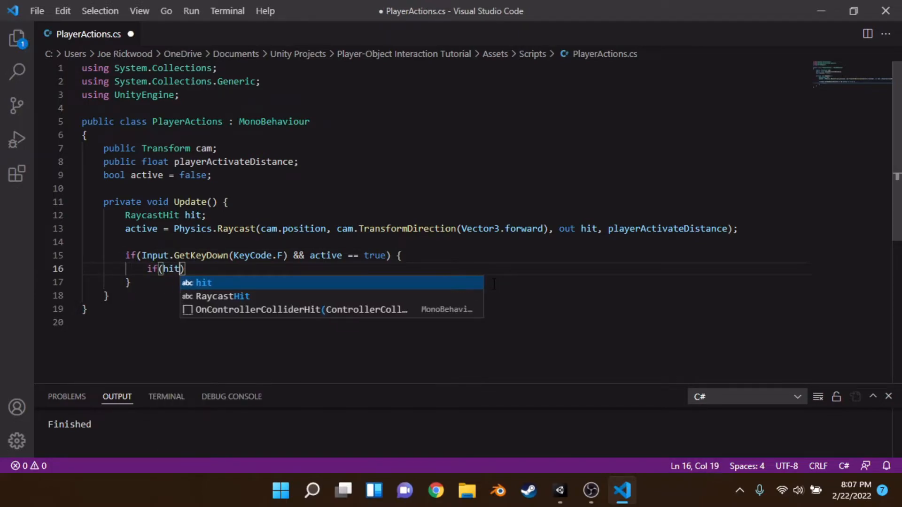
{"action": "type", "text": ".gameObject"}
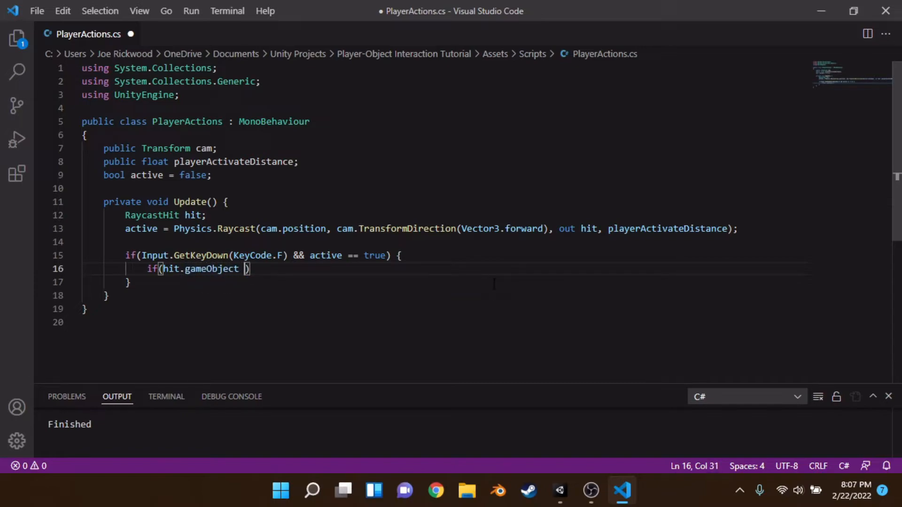
{"action": "type", "text": "!= null"}
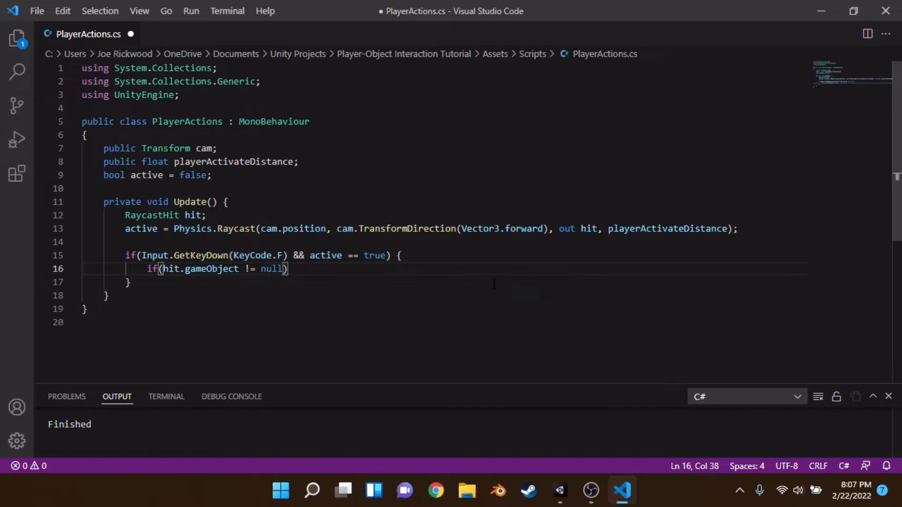
{"action": "key", "text": "Backspace"}
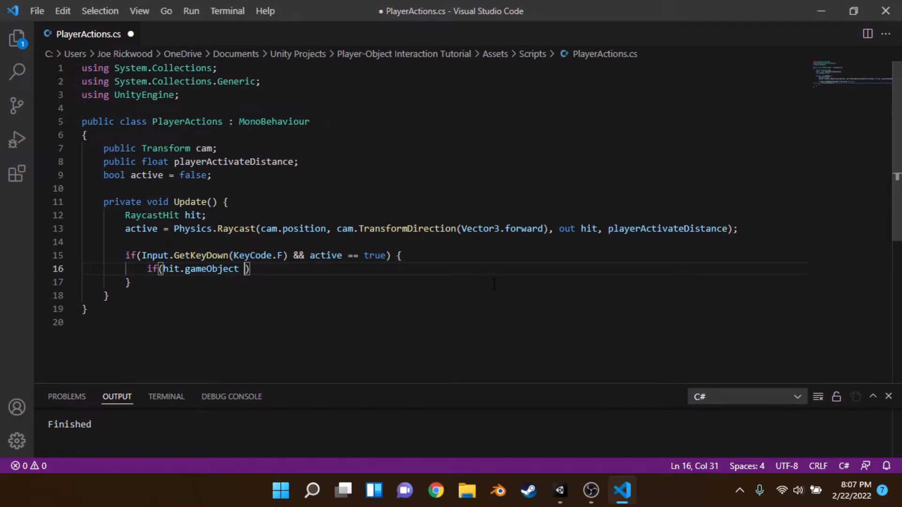
{"action": "type", "text": ".GetComponent<>"}
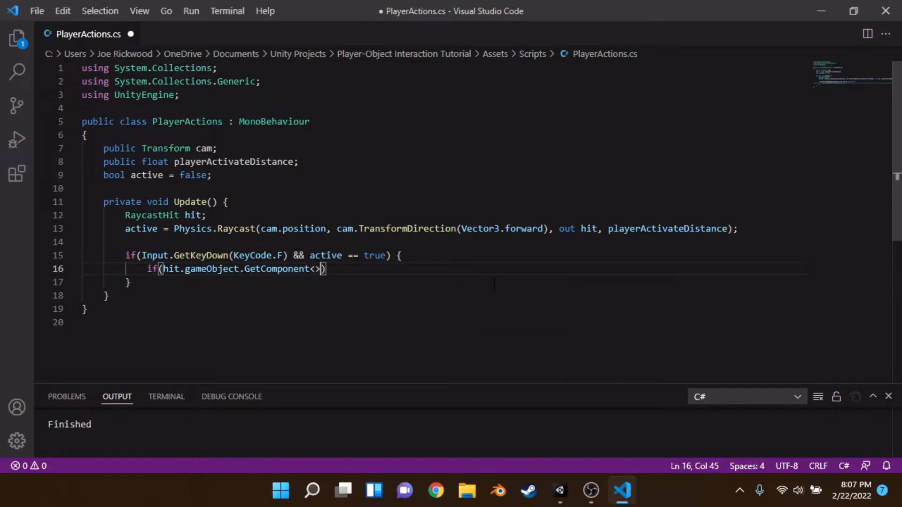
{"action": "type", "text": "Animator"}
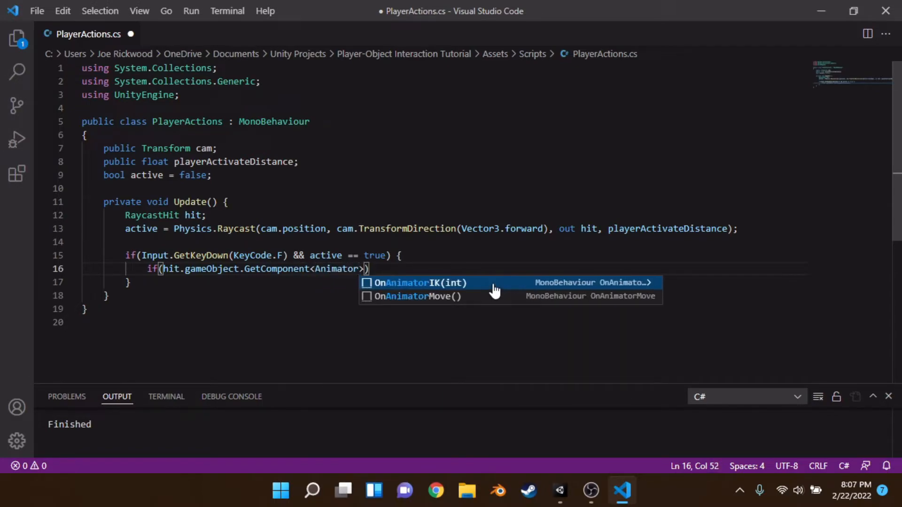
{"action": "type", "text": "()"}
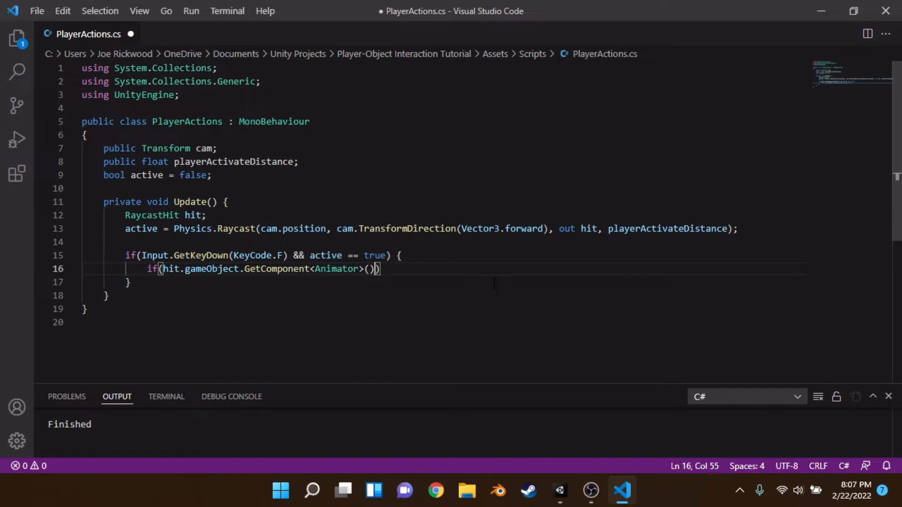
{"action": "type", "text": "!= null"}
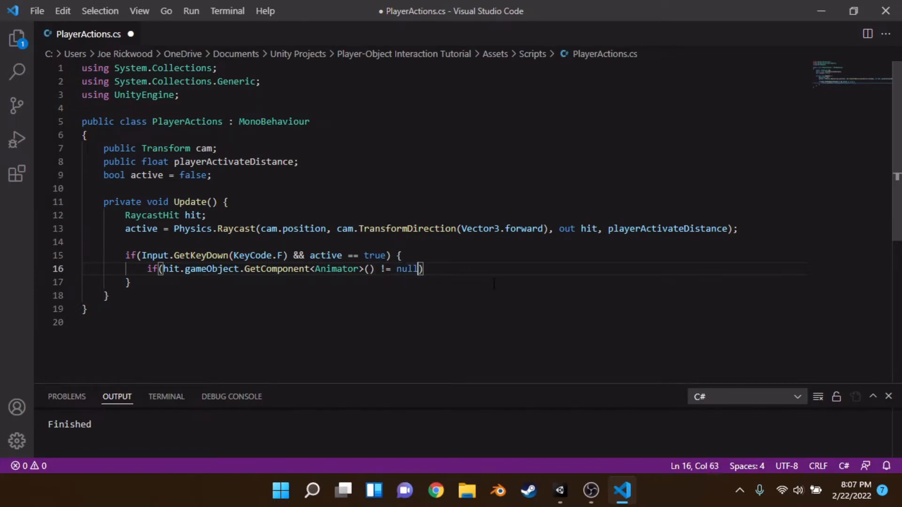
{"action": "type", "text": "{"}
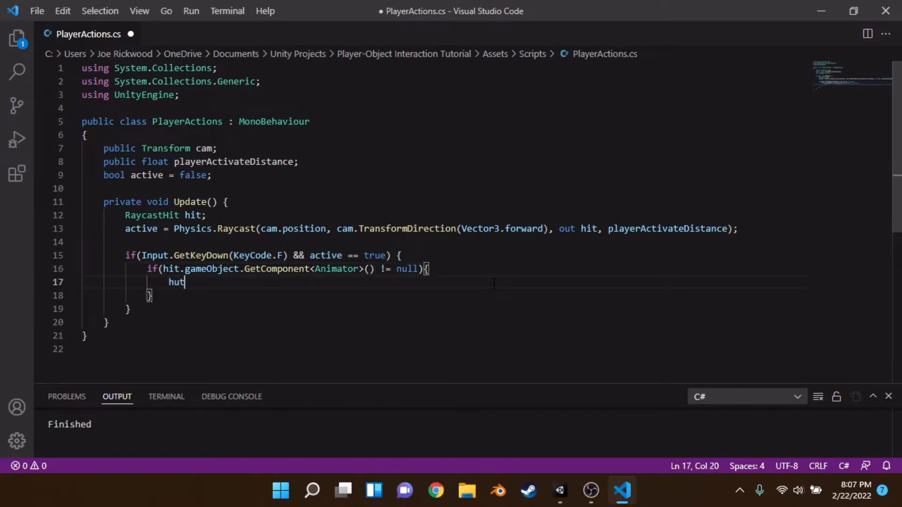
Inside it, call SetTrigger("Activate") on the hit object's Animator
{"action": "type", "text": "hit.G"}
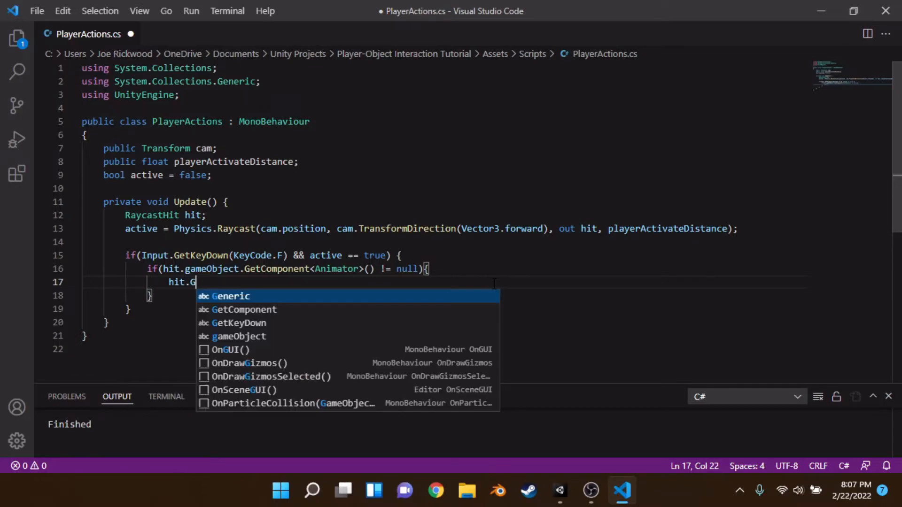
{"action": "type", "text": "ameObject.Ge"}
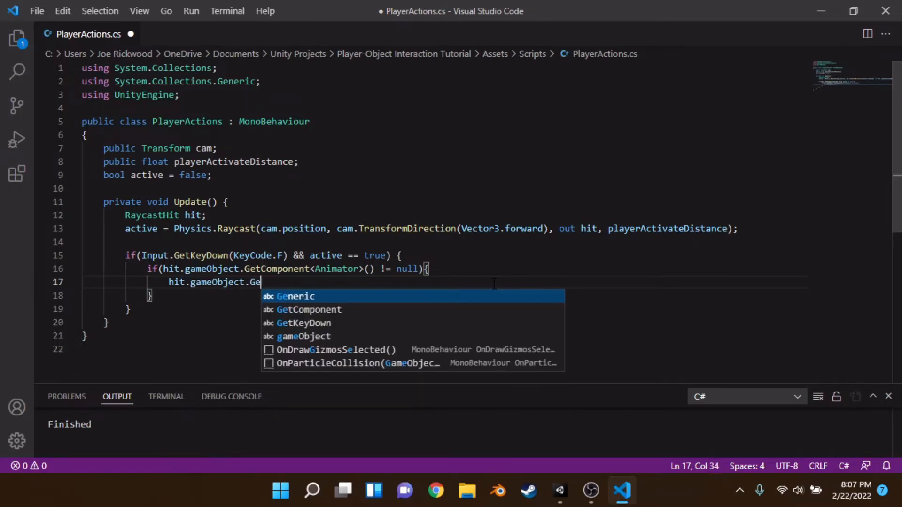
{"action": "type", "text": "tComponent<Animator>()."}
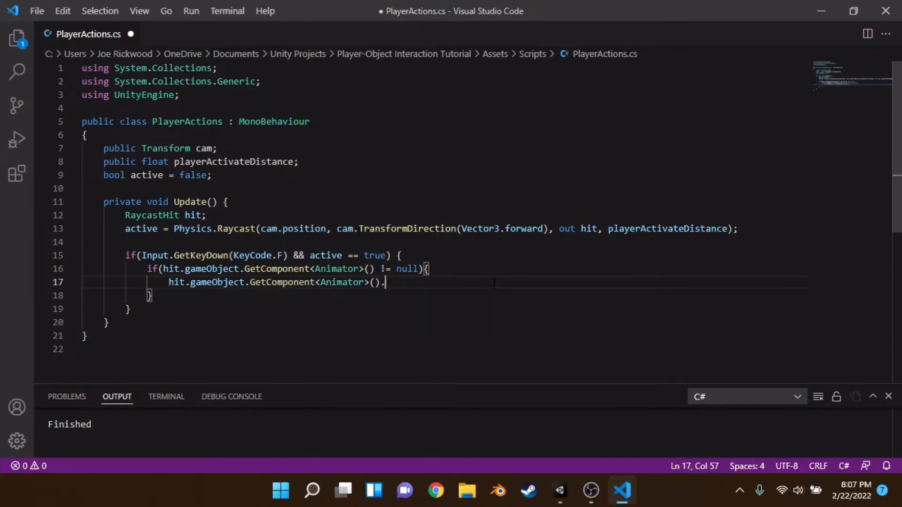
{"action": "type", "text": "SetTRi"}
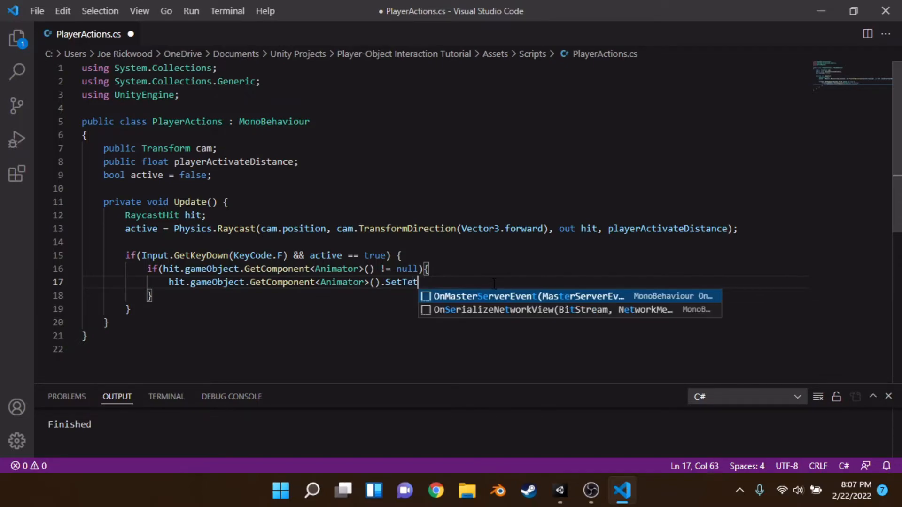
{"action": "type", "text": "rigger(\""}
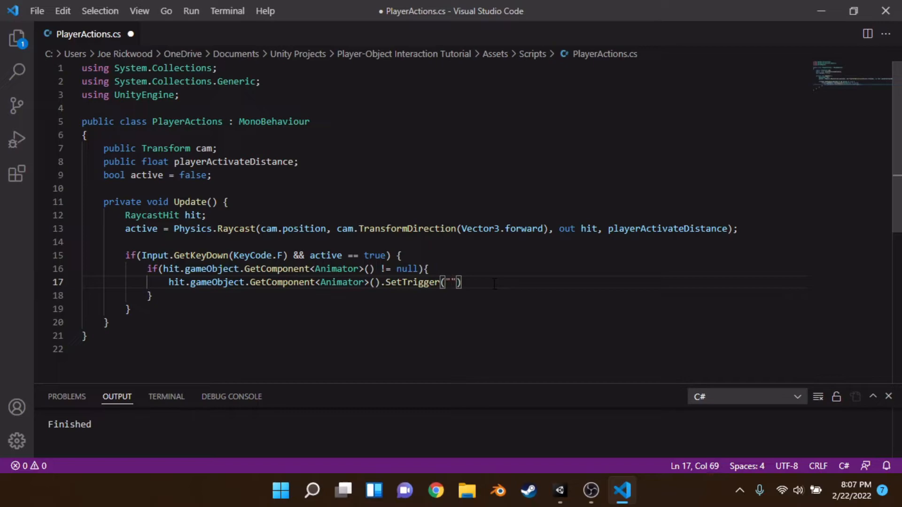
{"action": "type", "text": "Activate"}
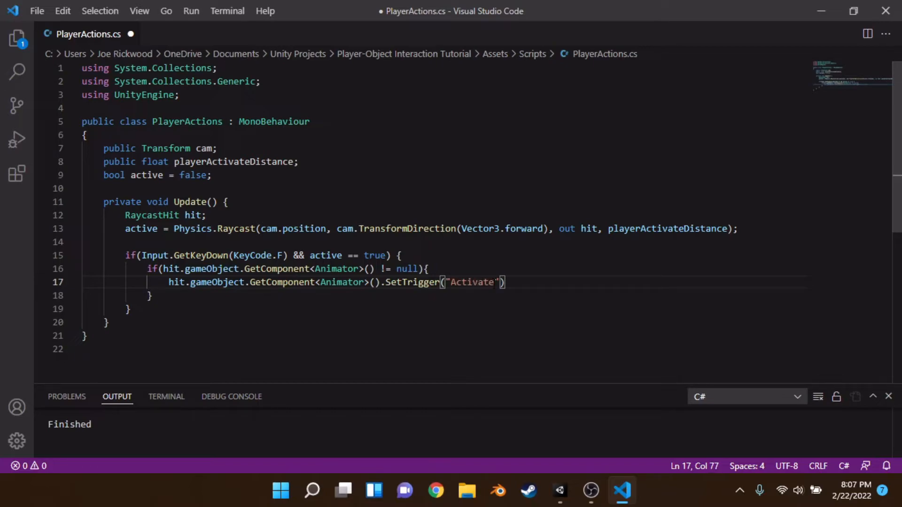
{"action": "type", "text": ";"}
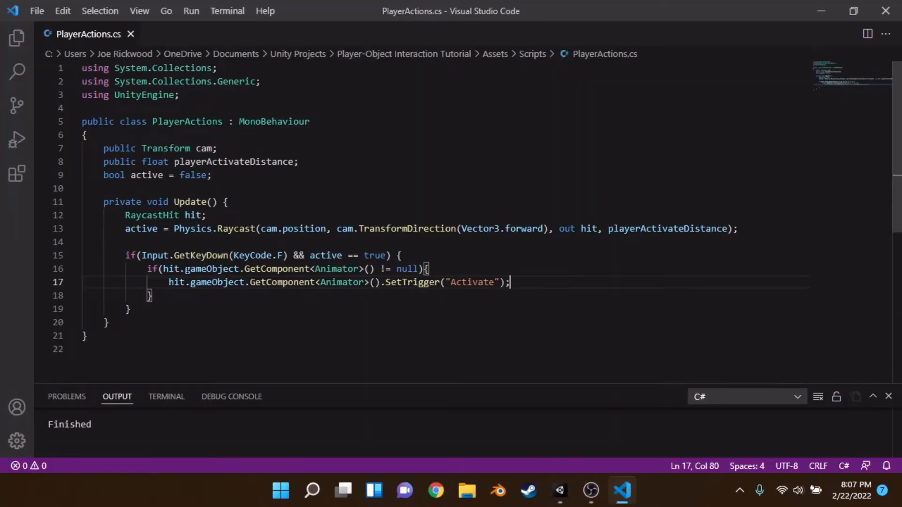
Change hit.gameObject to hit.transform in both Animator lookups, then return to Unity
{"action": "double_click", "coordinate": [211, 268]}
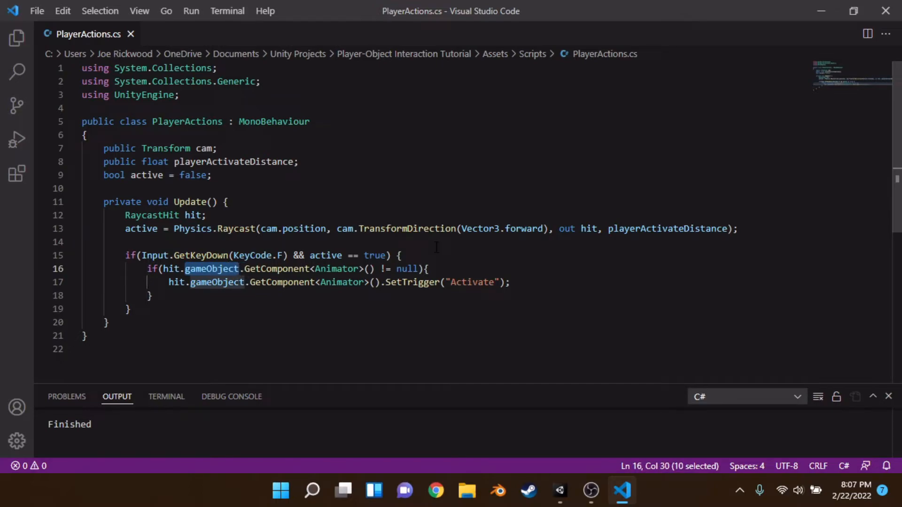
{"action": "type", "text": "transform"}
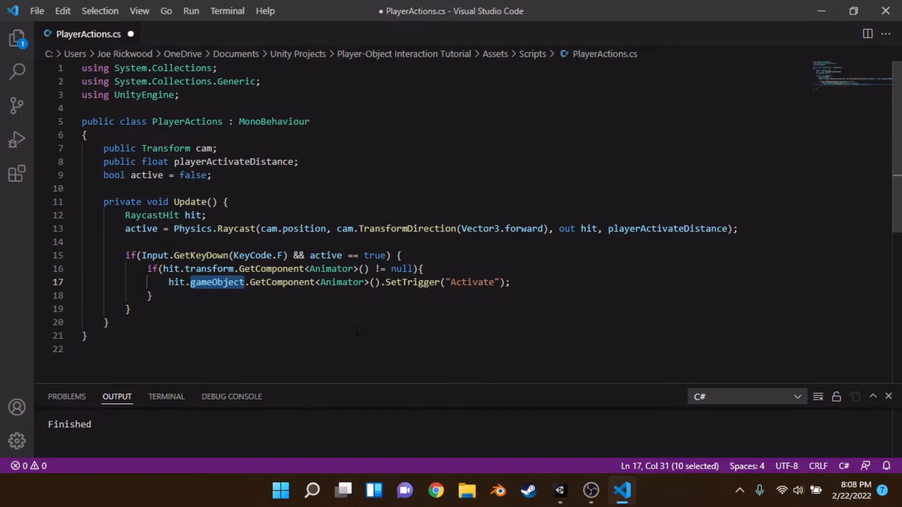
{"action": "type", "text": "transform"}
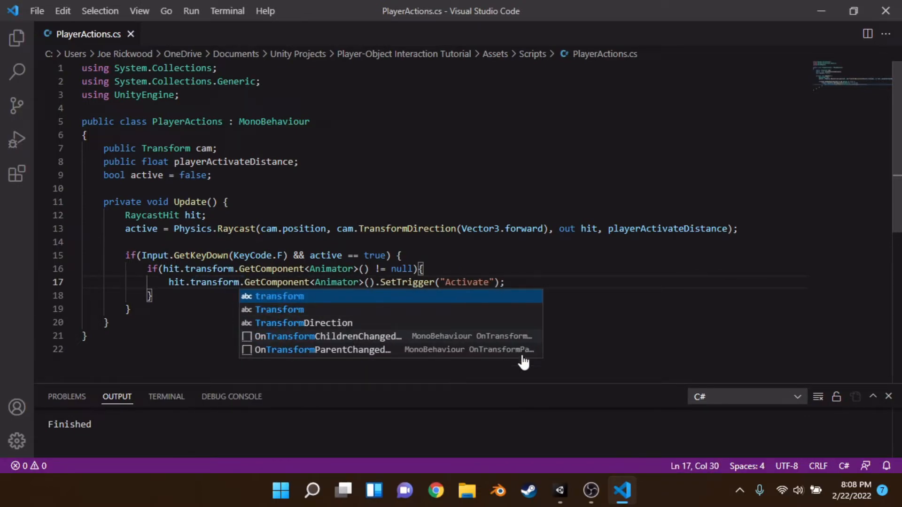
{"action": "left_click", "coordinate": [559, 491]}
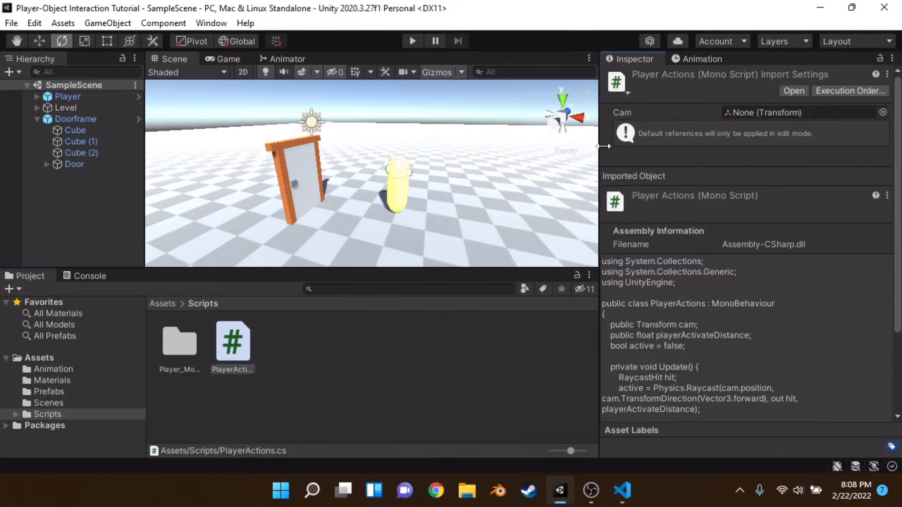
Attach PlayerActions to Player, with Cam set to Player Cam and activate distance 10
{"action": "left_click", "coordinate": [81, 153]}
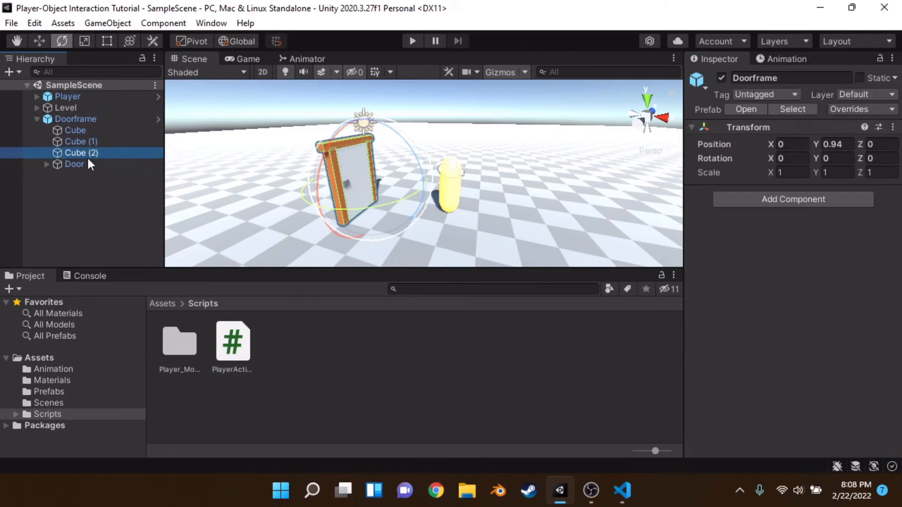
{"action": "left_click", "coordinate": [75, 164]}
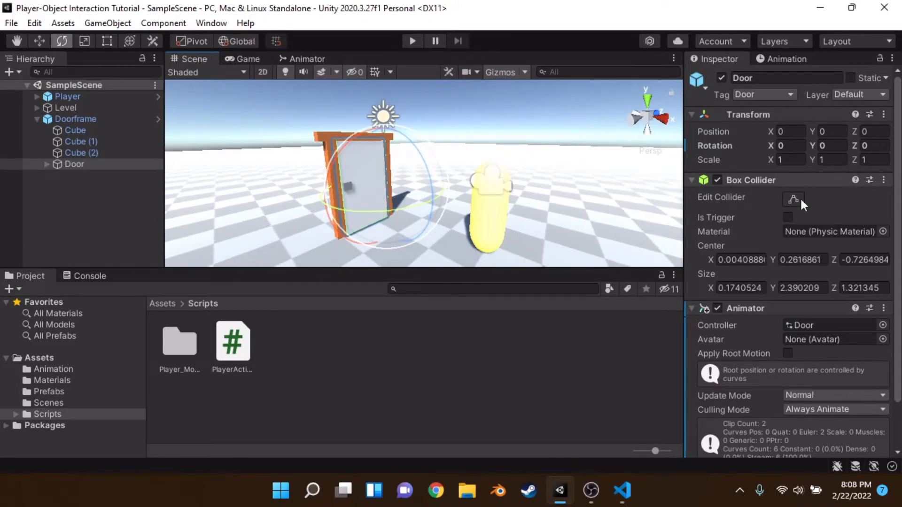
{"action": "left_click", "coordinate": [67, 96]}
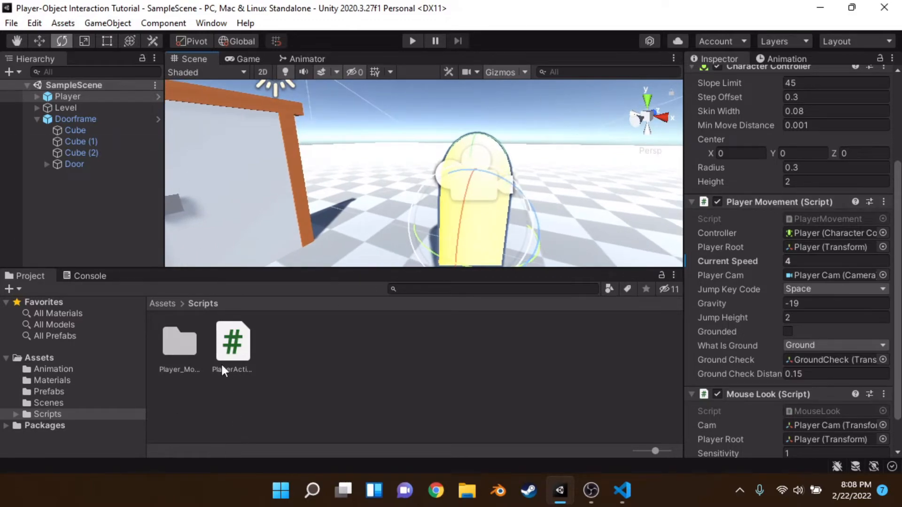
{"action": "left_click", "coordinate": [67, 96]}
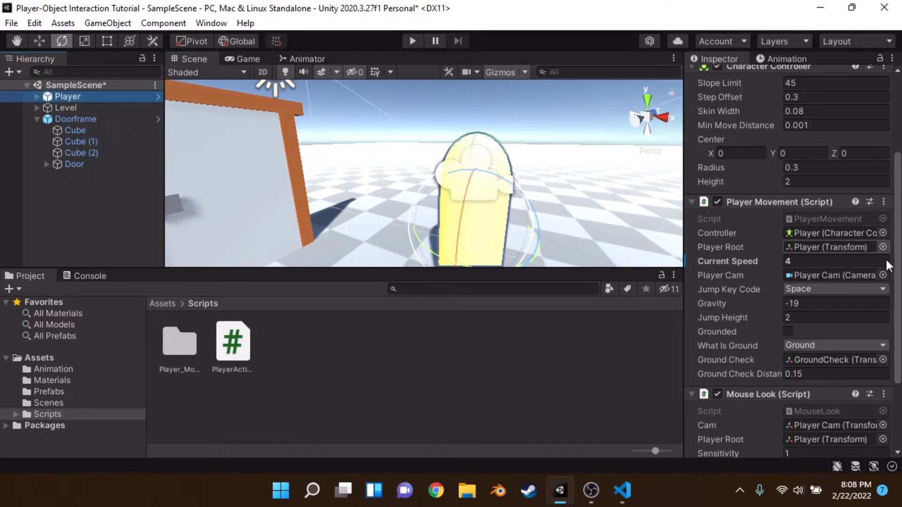
{"action": "scroll", "scroll_direction": "down", "scroll_amount": 3}
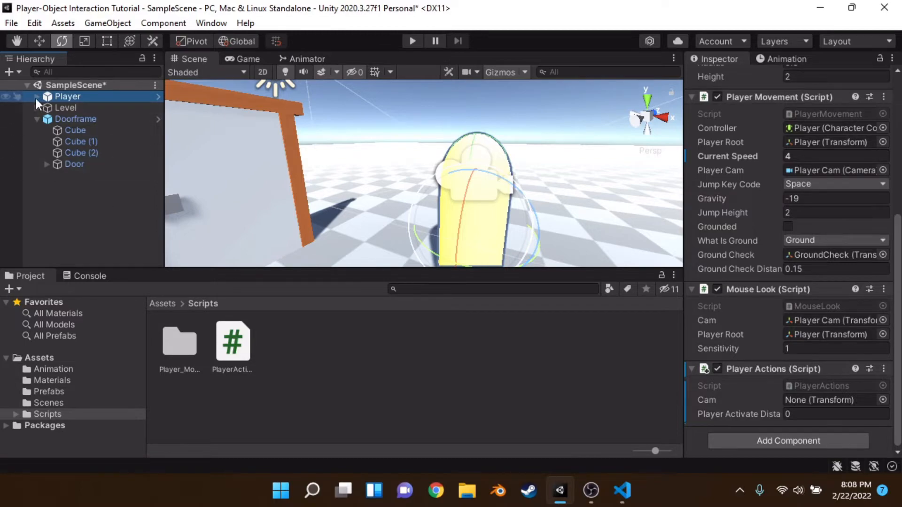
{"action": "left_click", "coordinate": [36, 96]}
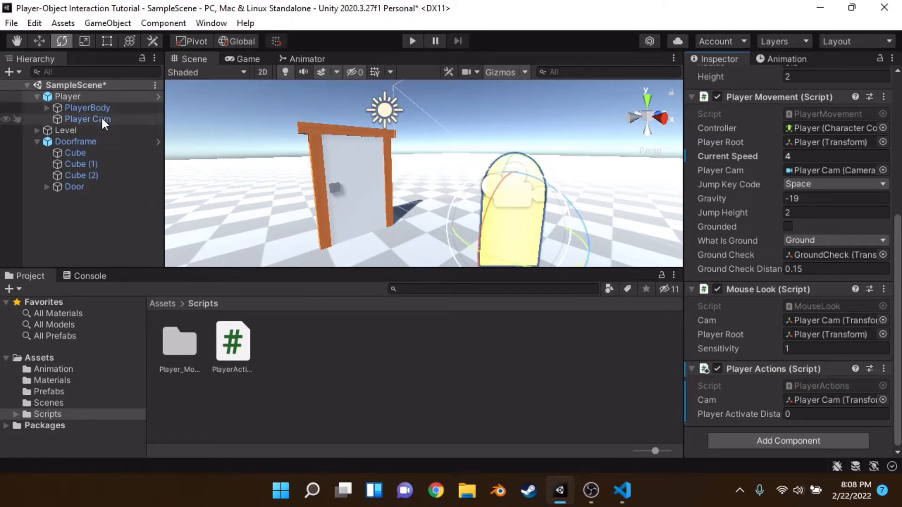
{"action": "type", "text": "10"}
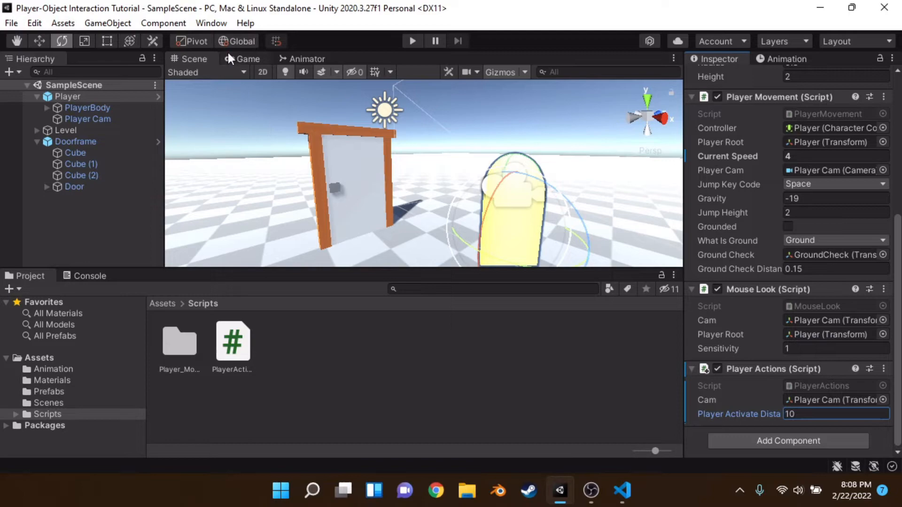
{"action": "left_click", "coordinate": [412, 41]}
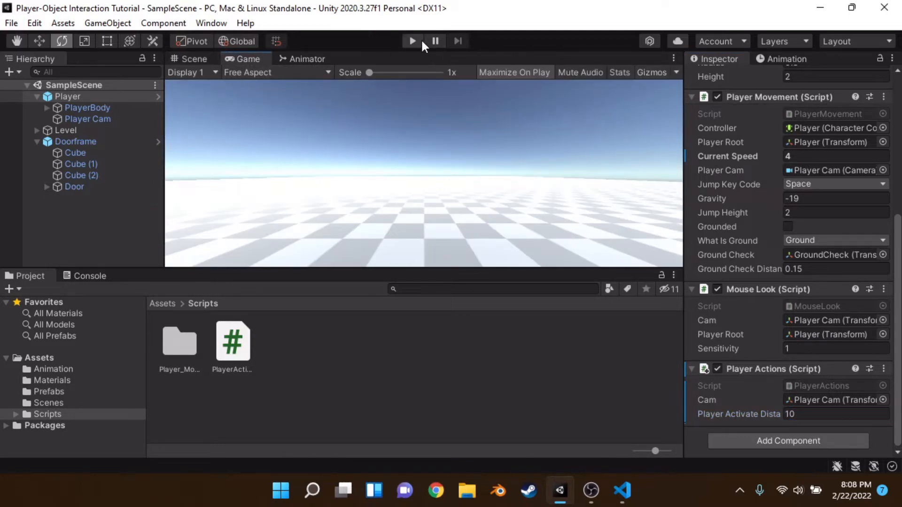
Play-test the door, return to the Scene view, collapse the hierarchy, and open GameObject > UI
{"action": "left_click", "coordinate": [412, 40]}
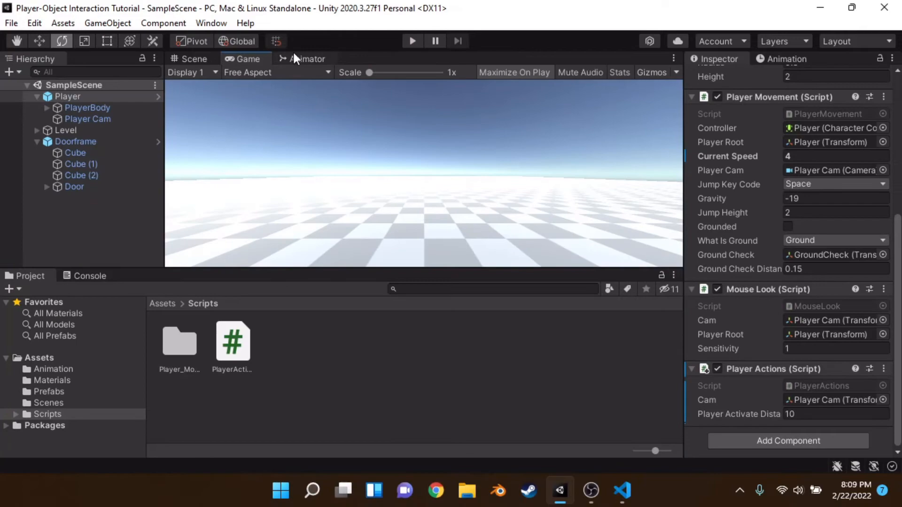
{"action": "left_click", "coordinate": [194, 58]}
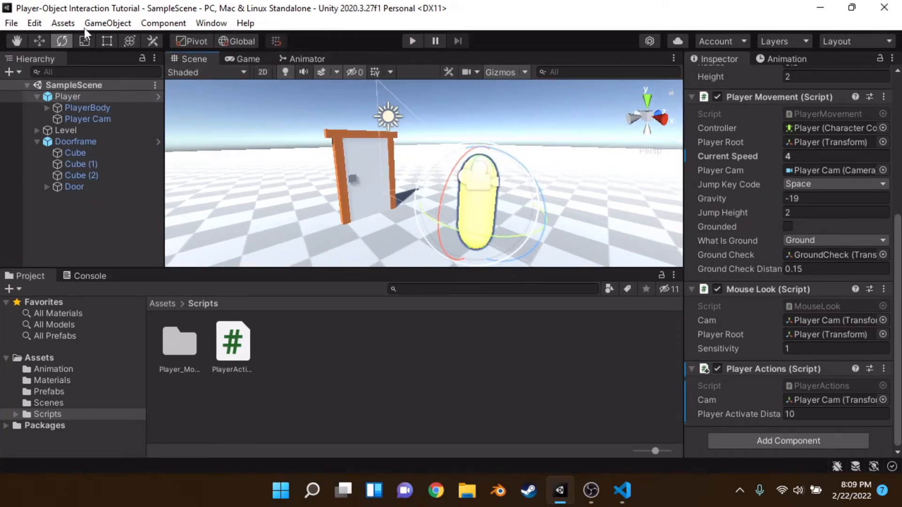
{"action": "left_click", "coordinate": [38, 96]}
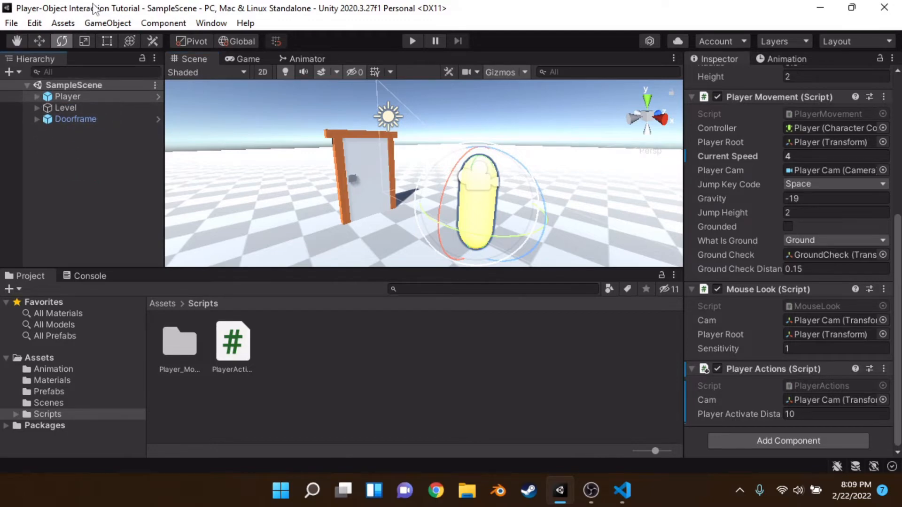
{"action": "left_click", "coordinate": [108, 23]}
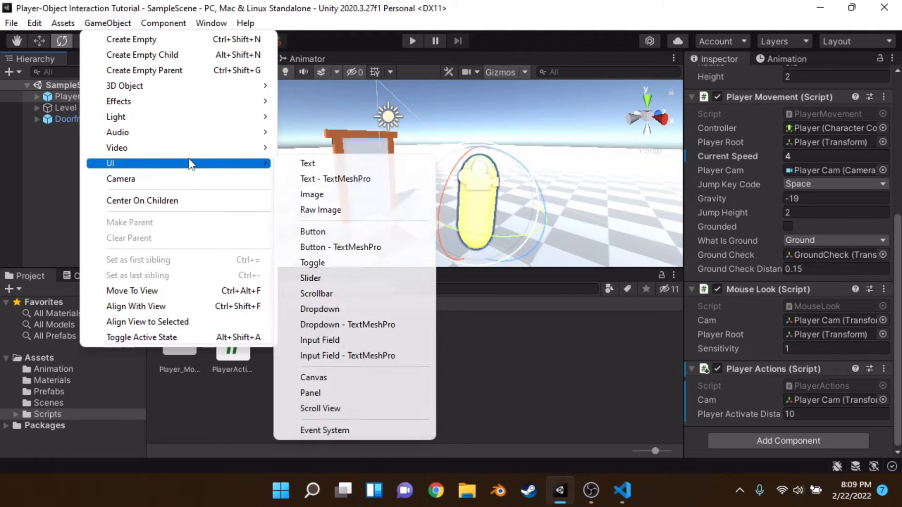
Set the Canvas Scaler to Scale With Screen Size, add a UI Image and an empty Crosshair object
{"action": "left_click", "coordinate": [313, 378]}
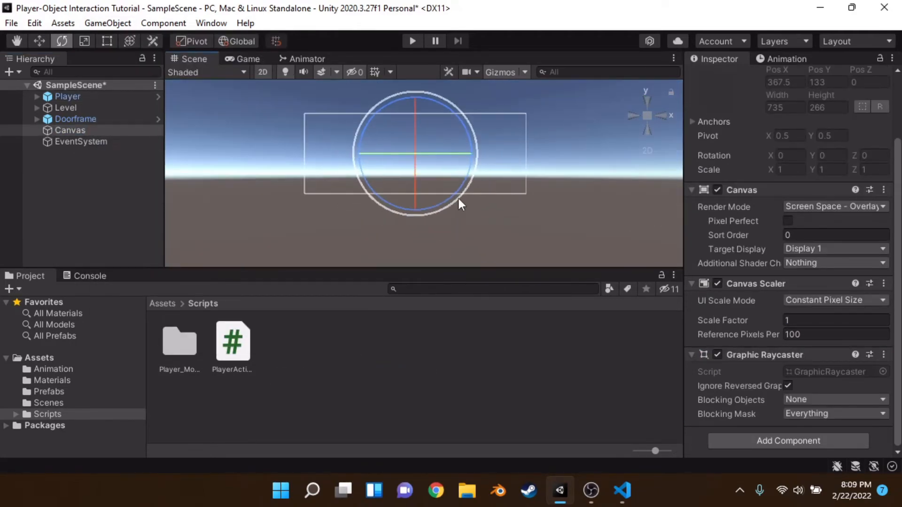
{"action": "left_click", "coordinate": [835, 300]}
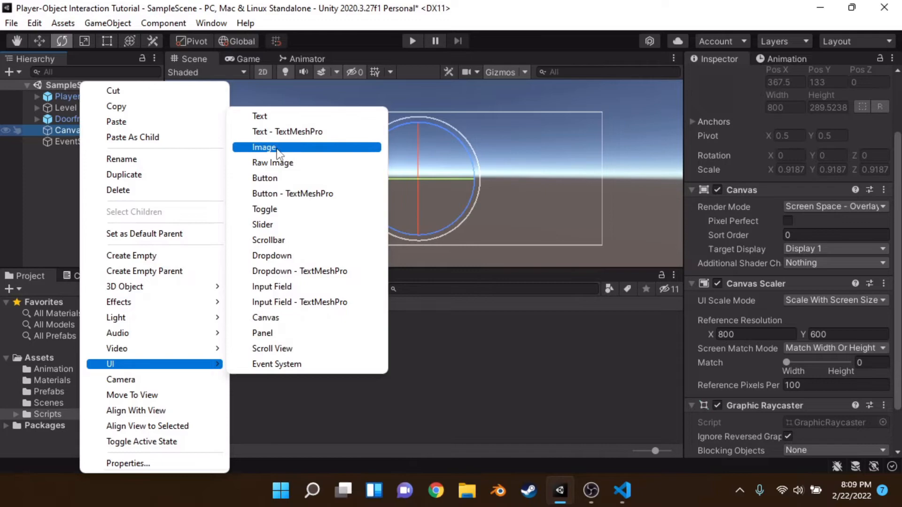
{"action": "left_click", "coordinate": [264, 147]}
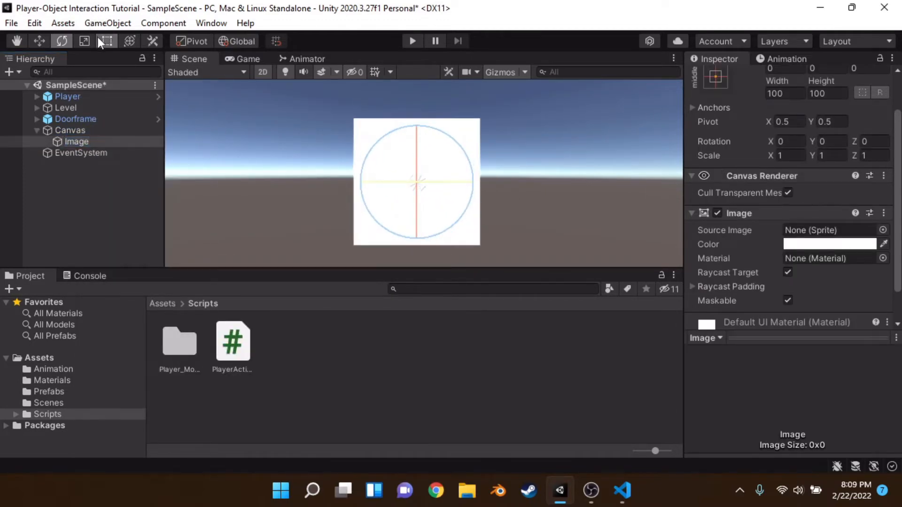
{"action": "left_click", "coordinate": [70, 130]}
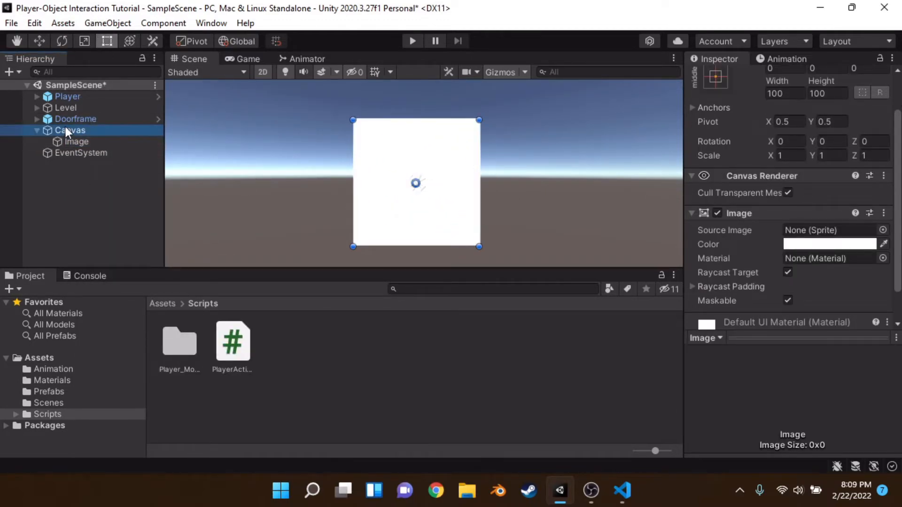
{"action": "type", "text": "Crosshair"}
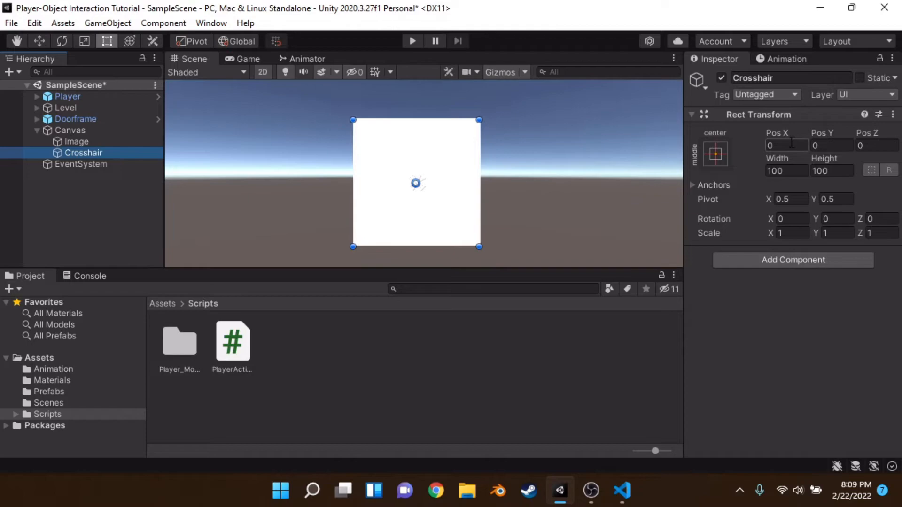
Nest the Image under Crosshair and make it a 10-wide, 50-tall bar
{"action": "left_click", "coordinate": [86, 152]}
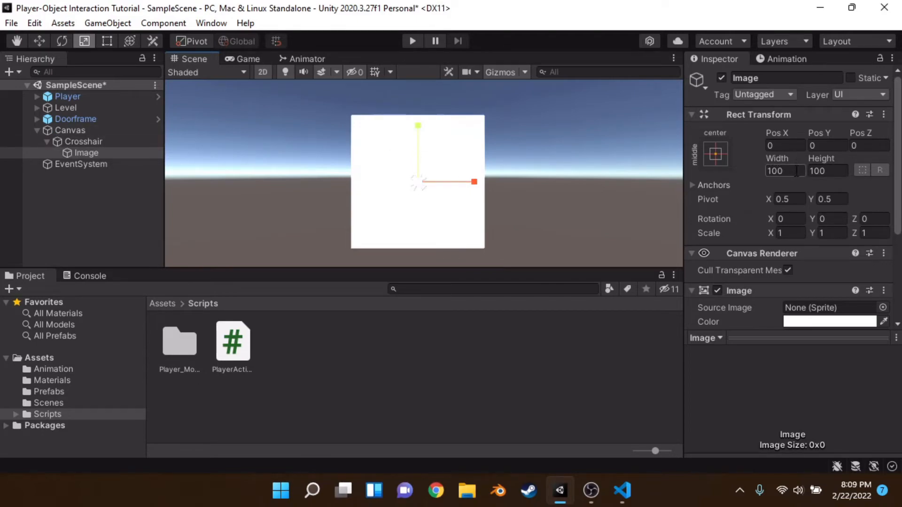
{"action": "type", "text": "50"}
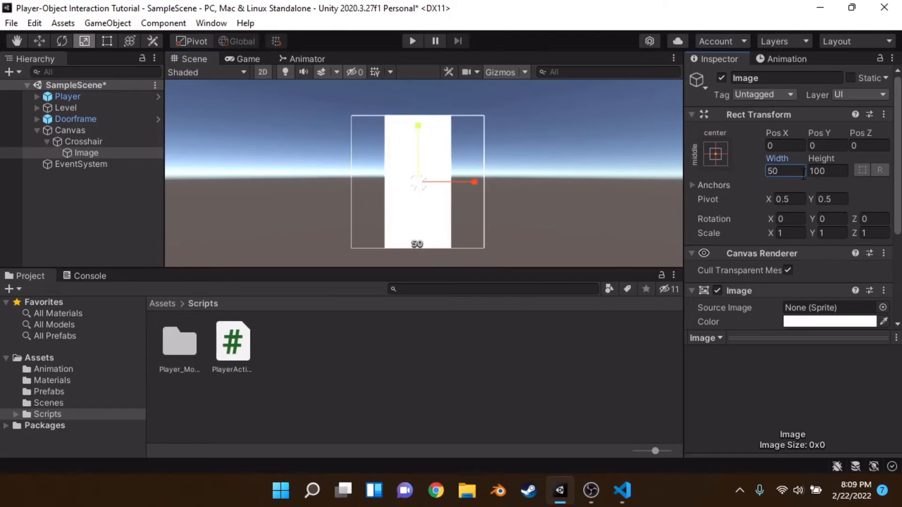
{"action": "type", "text": "10"}
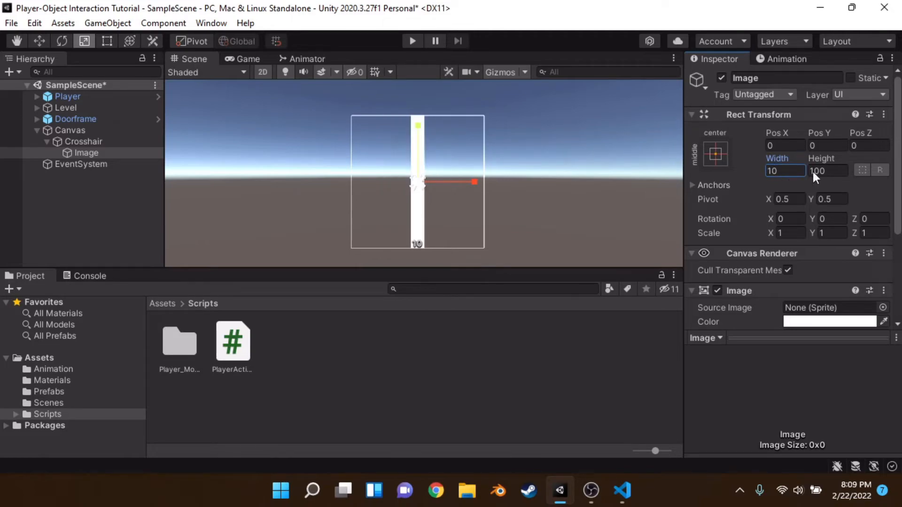
{"action": "left_click", "coordinate": [827, 170]}
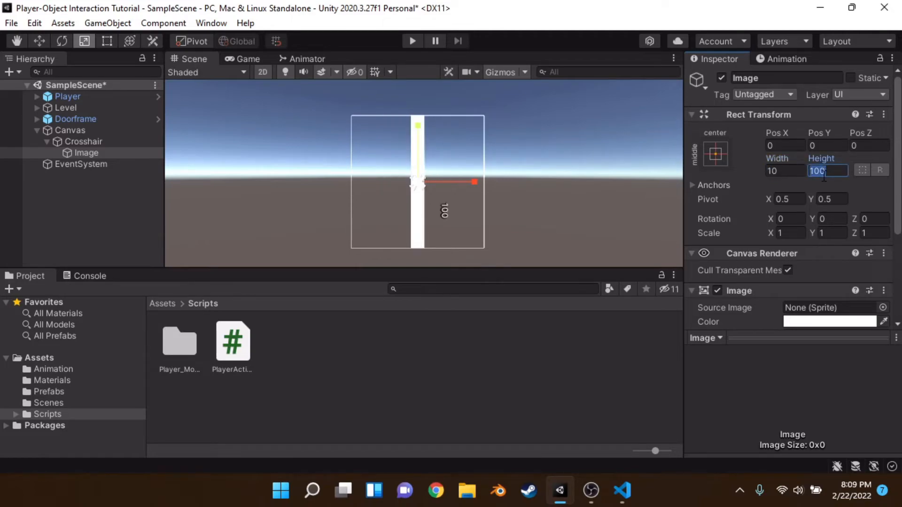
{"action": "type", "text": "804"}
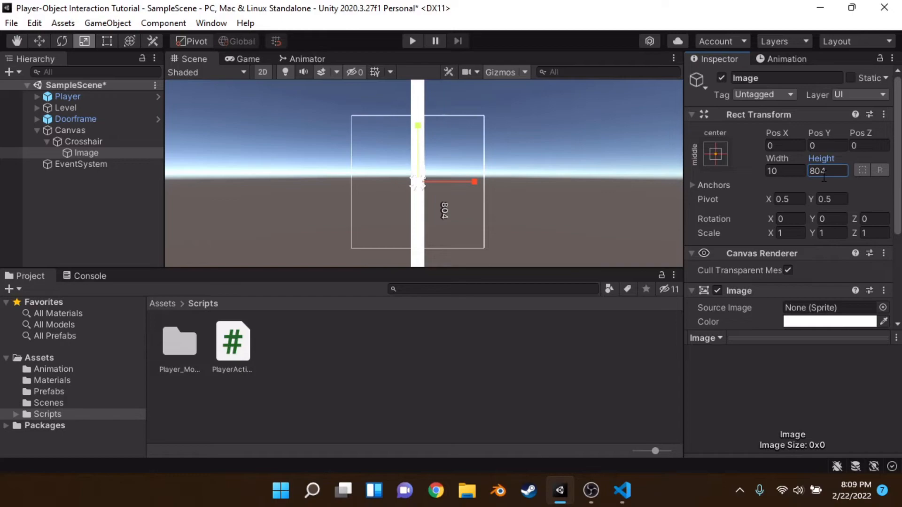
{"action": "double_click", "coordinate": [827, 171]}
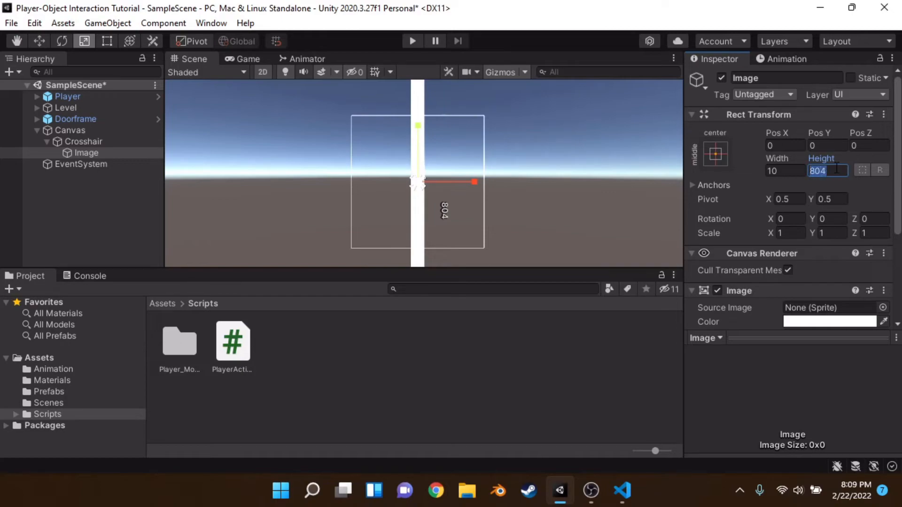
{"action": "type", "text": "50"}
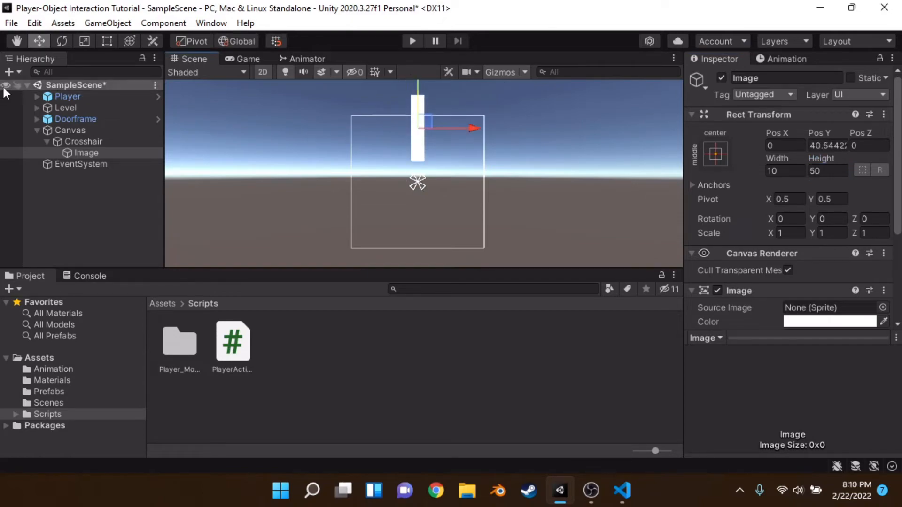
Copy the bar into four plus-shaped bars at Pos Y -40 and X ±40, rotated -90, and scale Crosshair to 0.9
{"action": "left_click", "coordinate": [828, 145]}
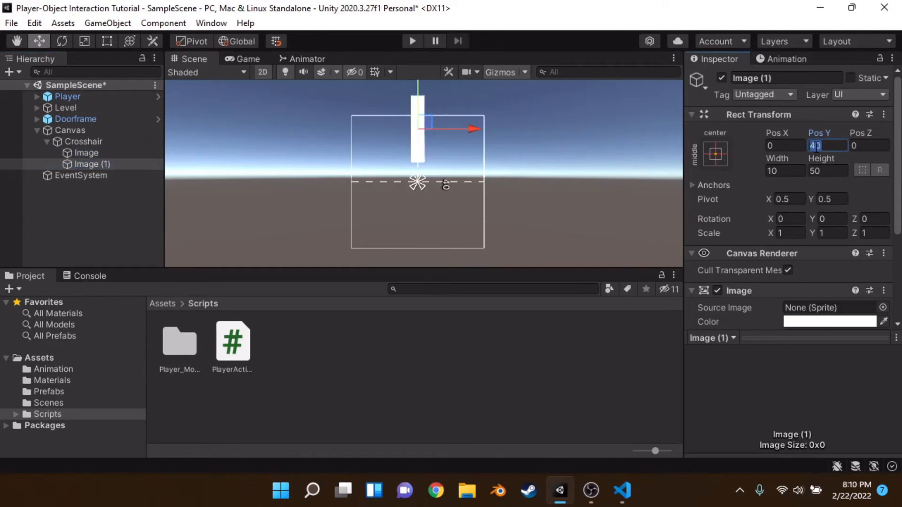
{"action": "type", "text": "-40"}
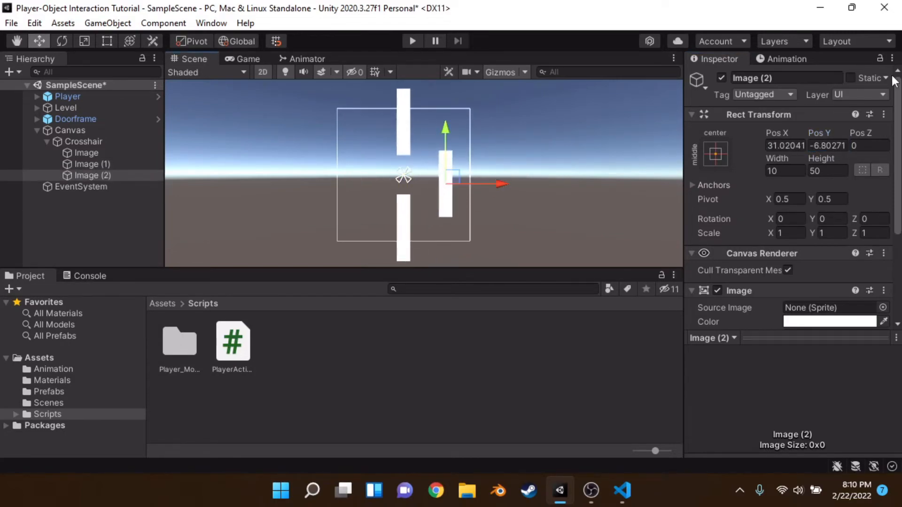
{"action": "type", "text": "40"}
{"action": "type", "text": "0"}
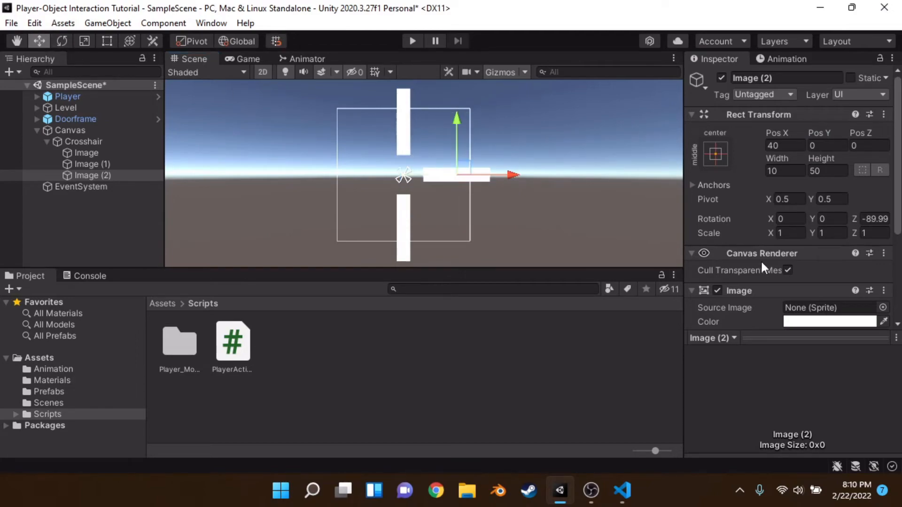
{"action": "left_click_drag", "start_coordinate": [509, 175], "coordinate": [397, 175]}
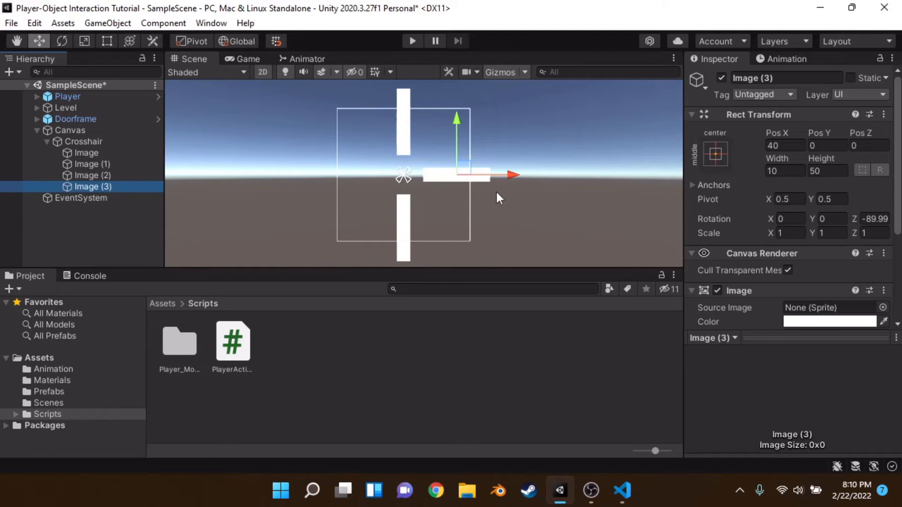
{"action": "left_click_drag", "start_coordinate": [506, 175], "coordinate": [391, 175]}
{"action": "type", "text": "-40"}
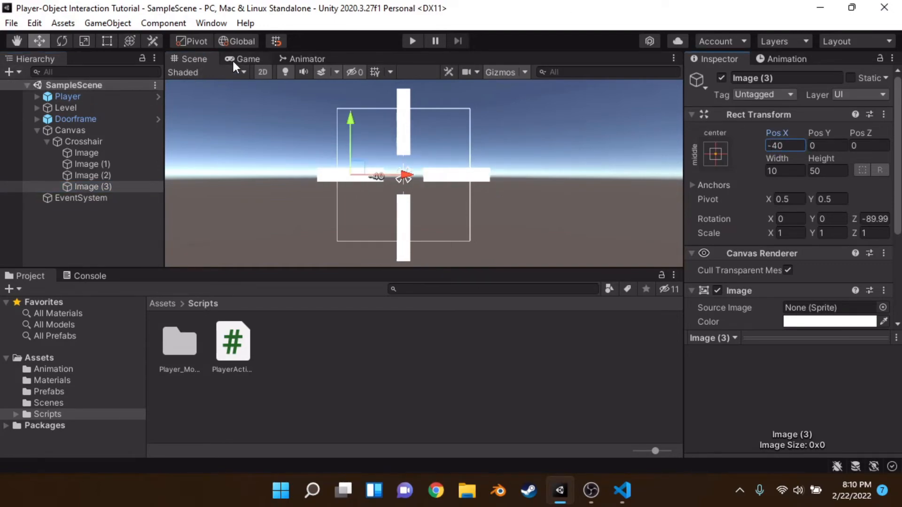
{"action": "left_click", "coordinate": [248, 59]}
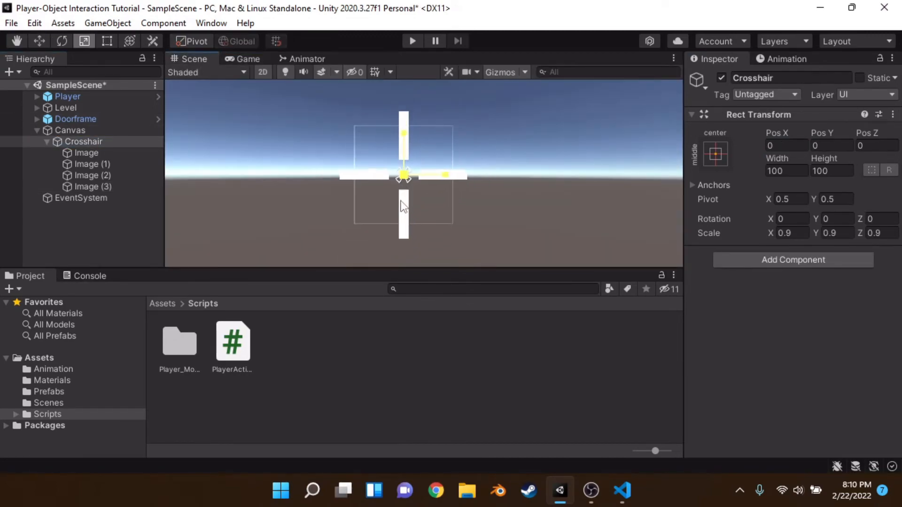
Run the game to see the white plus crosshair centred on screen, then select Player
{"action": "left_click", "coordinate": [248, 58]}
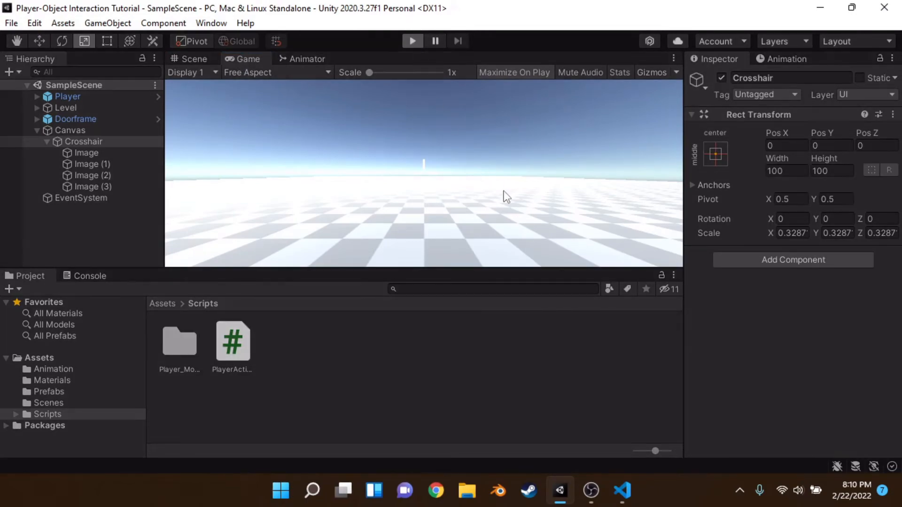
{"action": "mouse_move", "coordinate": [505, 190]}
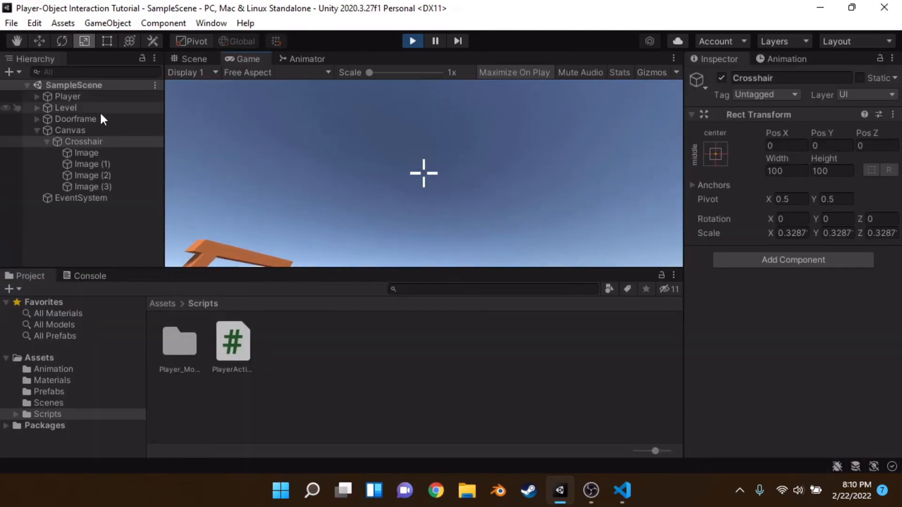
{"action": "left_click", "coordinate": [68, 96]}
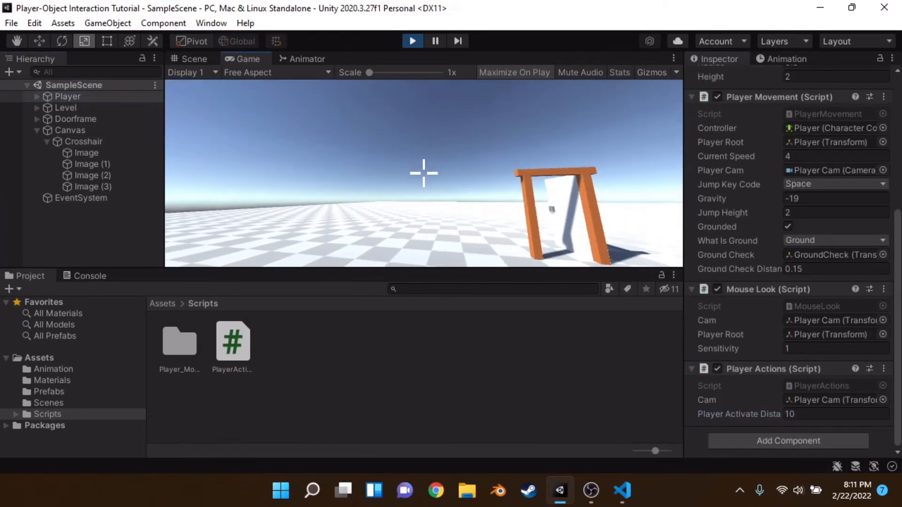
Try Player Activate Distance values of 1 and 3 on the door, then stop play
{"action": "left_click", "coordinate": [835, 413]}
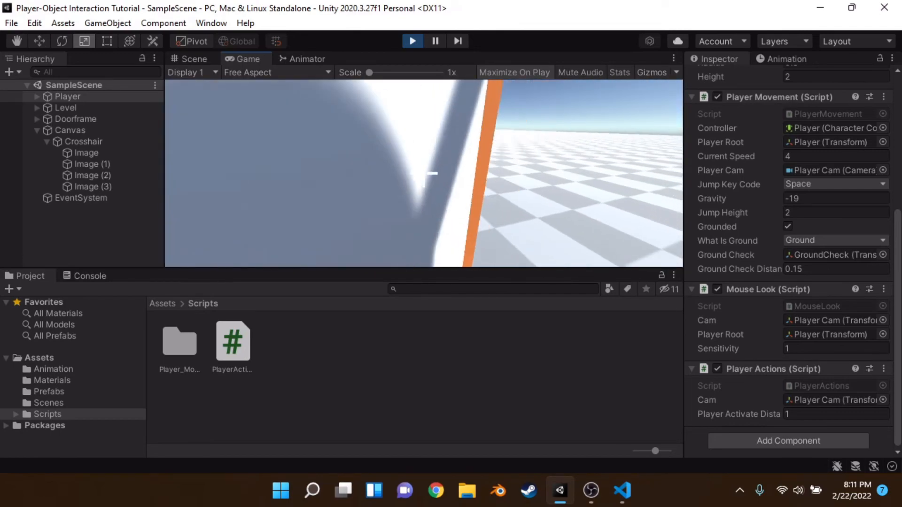
{"action": "left_click", "coordinate": [835, 415]}
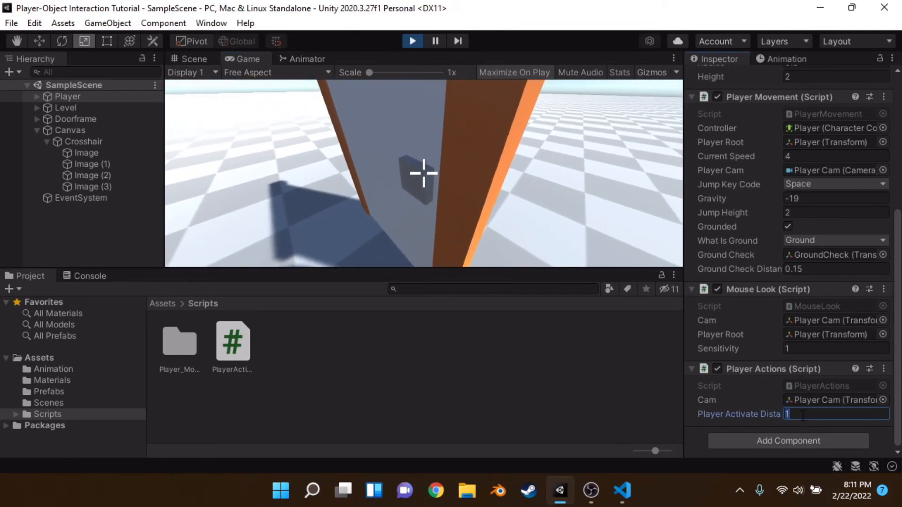
{"action": "type", "text": "3"}
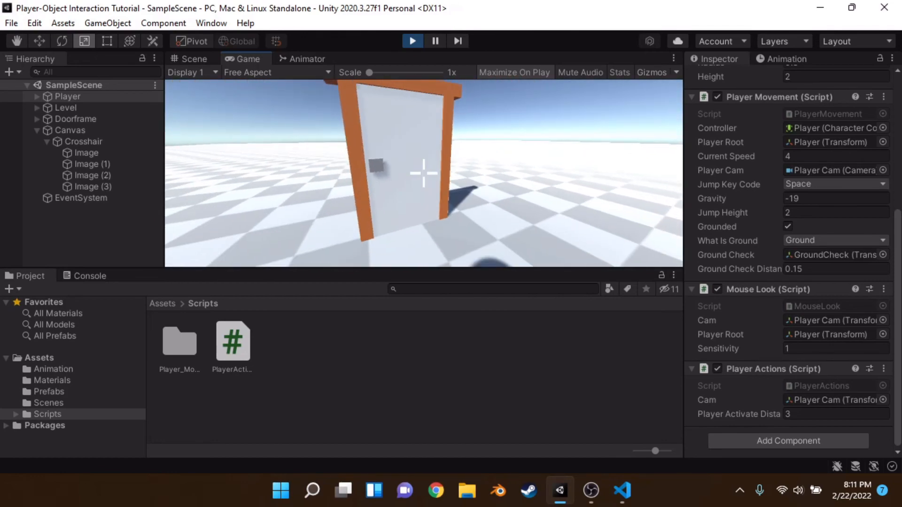
{"action": "left_click", "coordinate": [412, 41]}
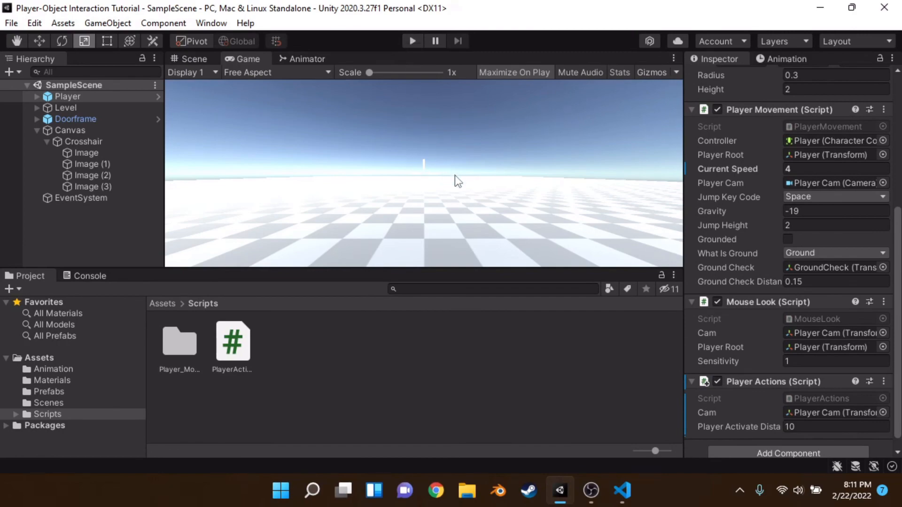
{"action": "mouse_move", "coordinate": [441, 169]}
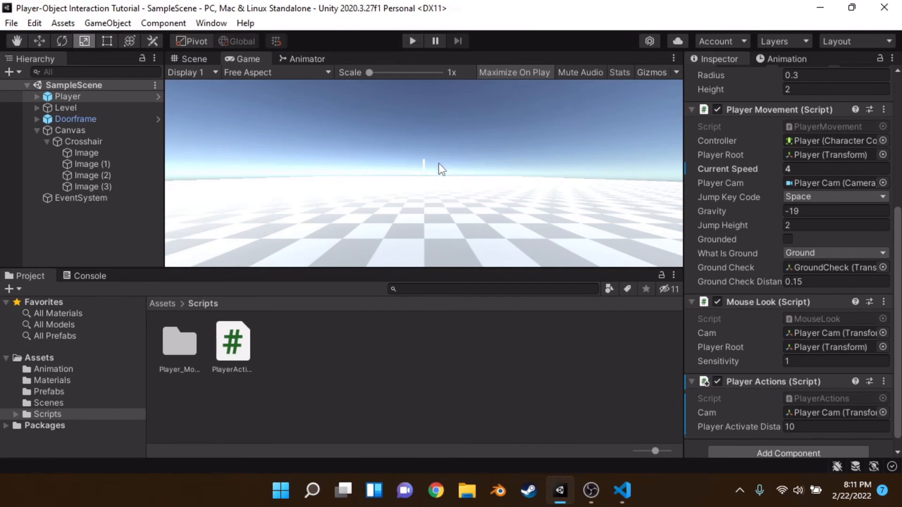
{"action": "mouse_move", "coordinate": [441, 180]}
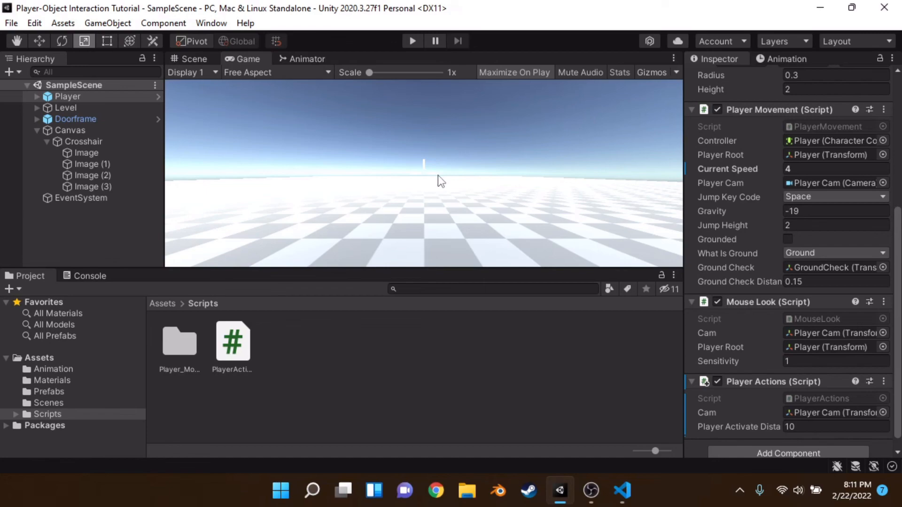
{"action": "mouse_move", "coordinate": [564, 371]}
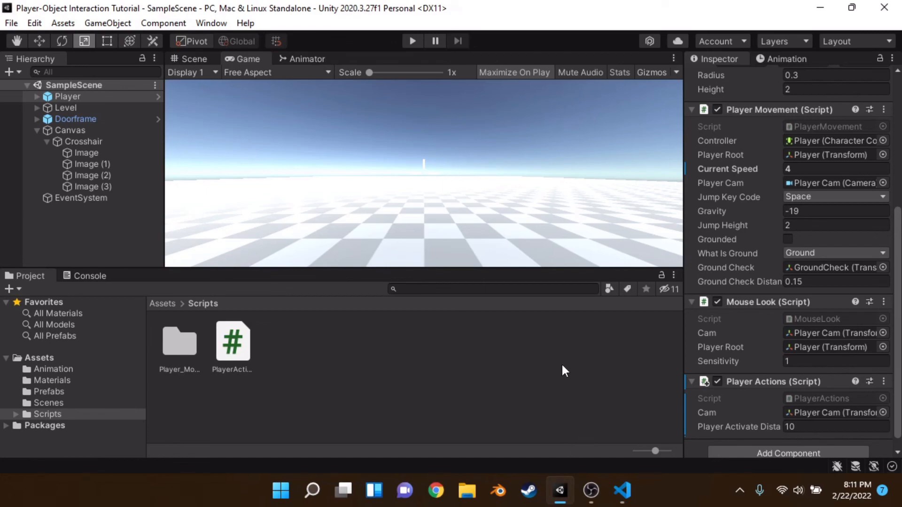
{"action": "mouse_move", "coordinate": [237, 81]}
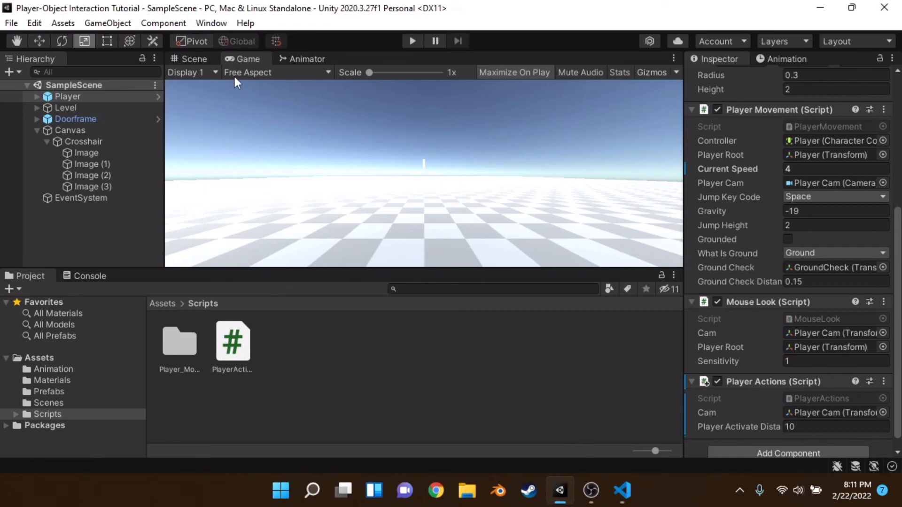
Maximize the Scene view and orbit around the canvas and crosshair bars
{"action": "left_click", "coordinate": [193, 58]}
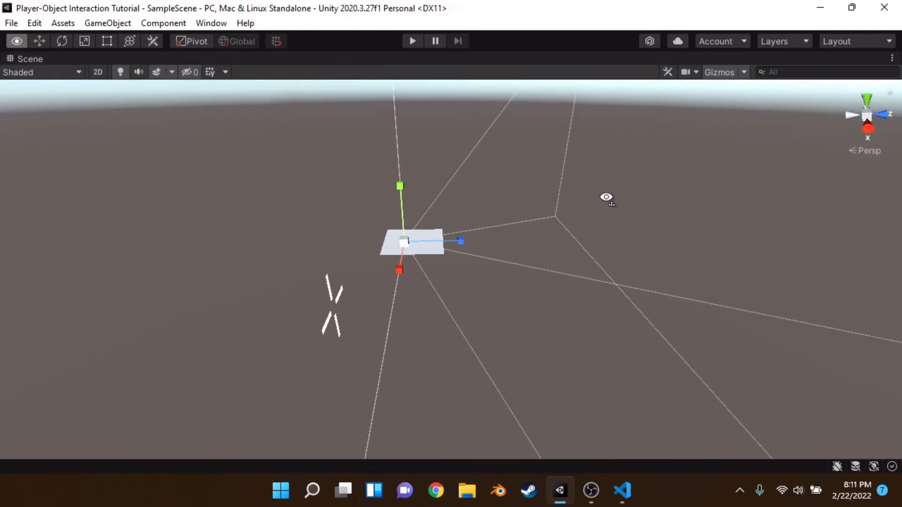
{"action": "left_click_drag", "start_coordinate": [606, 197], "coordinate": [582, 180]}
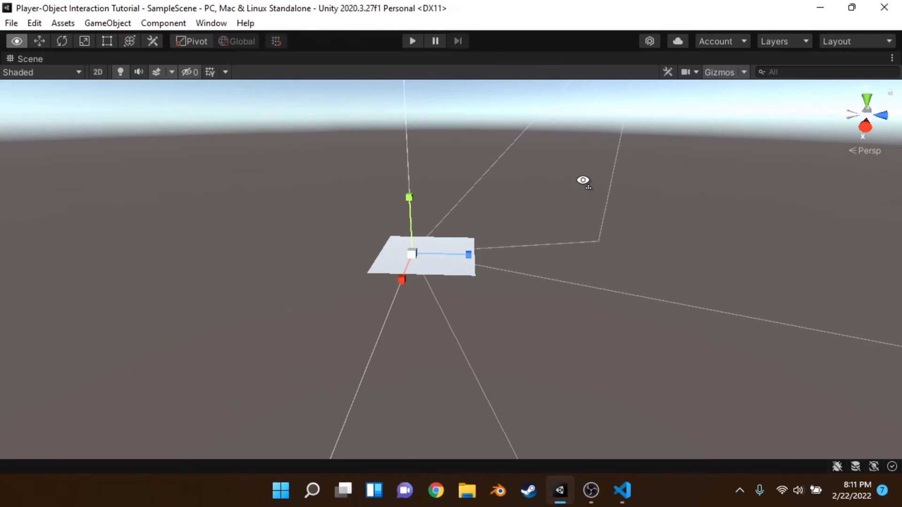